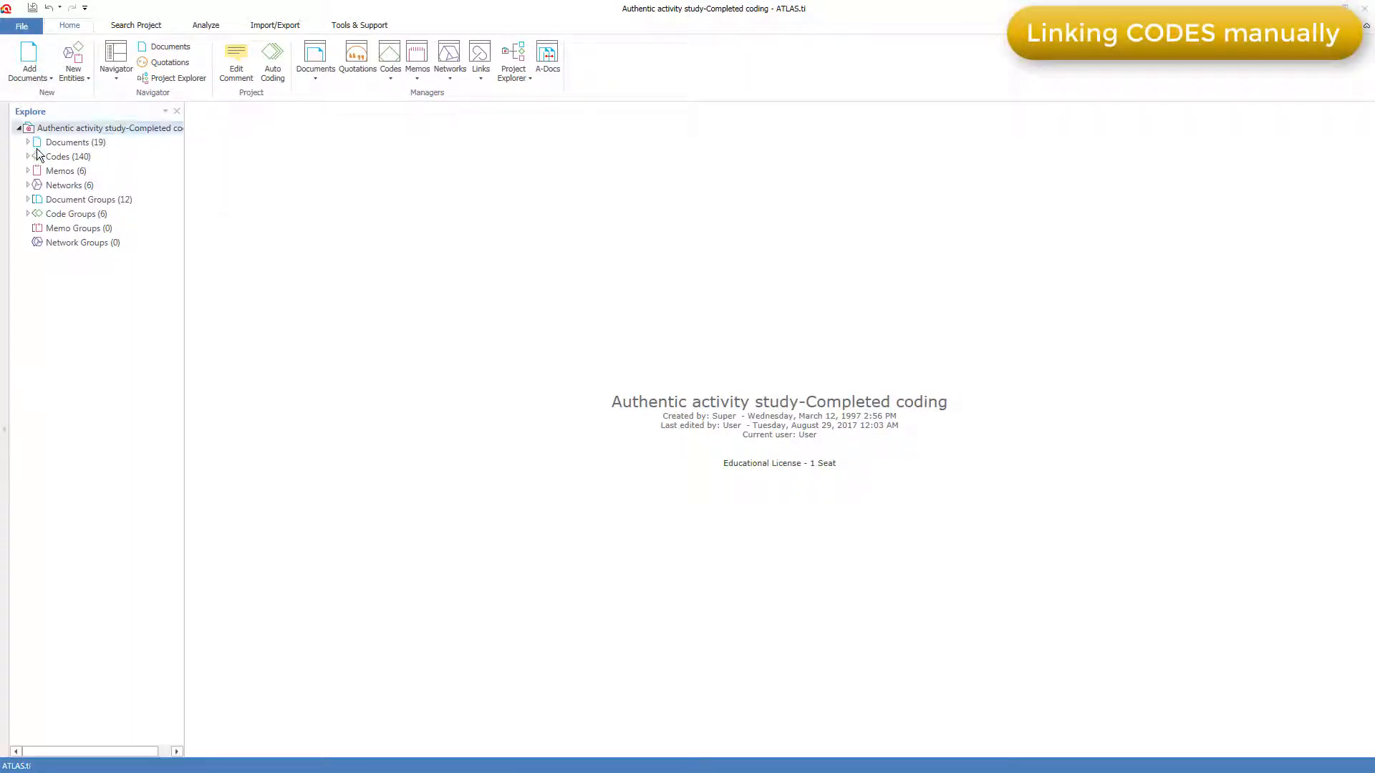
Step: Expand the project documents and open interview document D10: T3schfr
{"action": "left_click", "coordinate": [75, 142]}
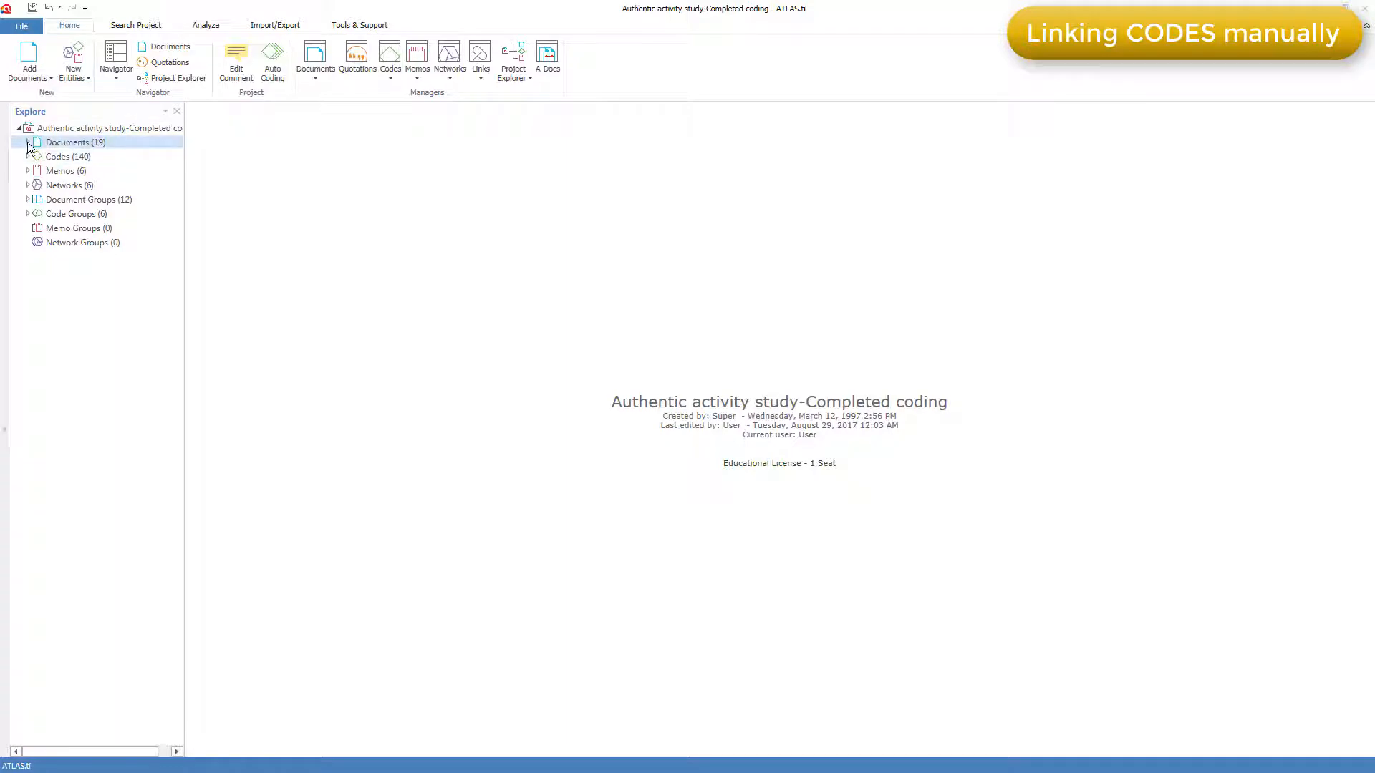
{"action": "left_click", "coordinate": [28, 142]}
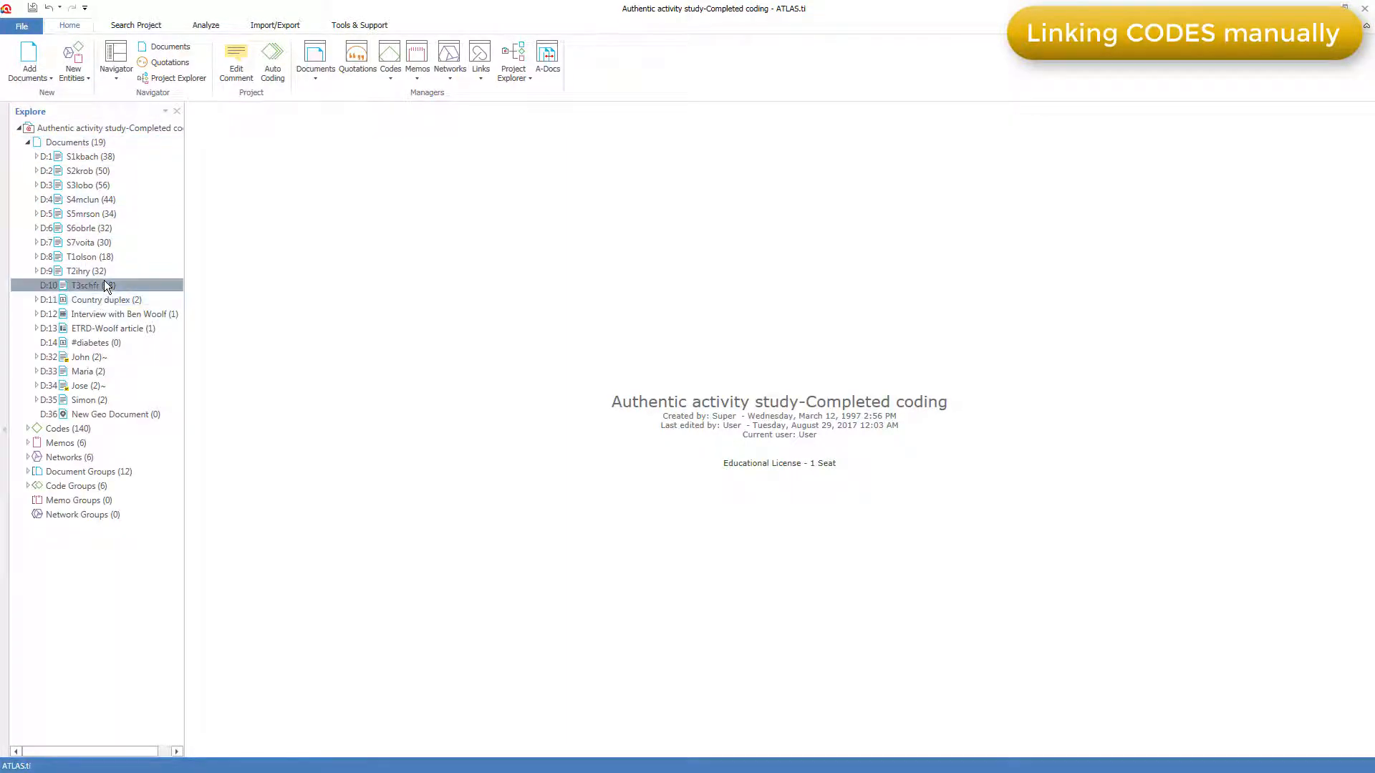
{"action": "double_click", "coordinate": [84, 285]}
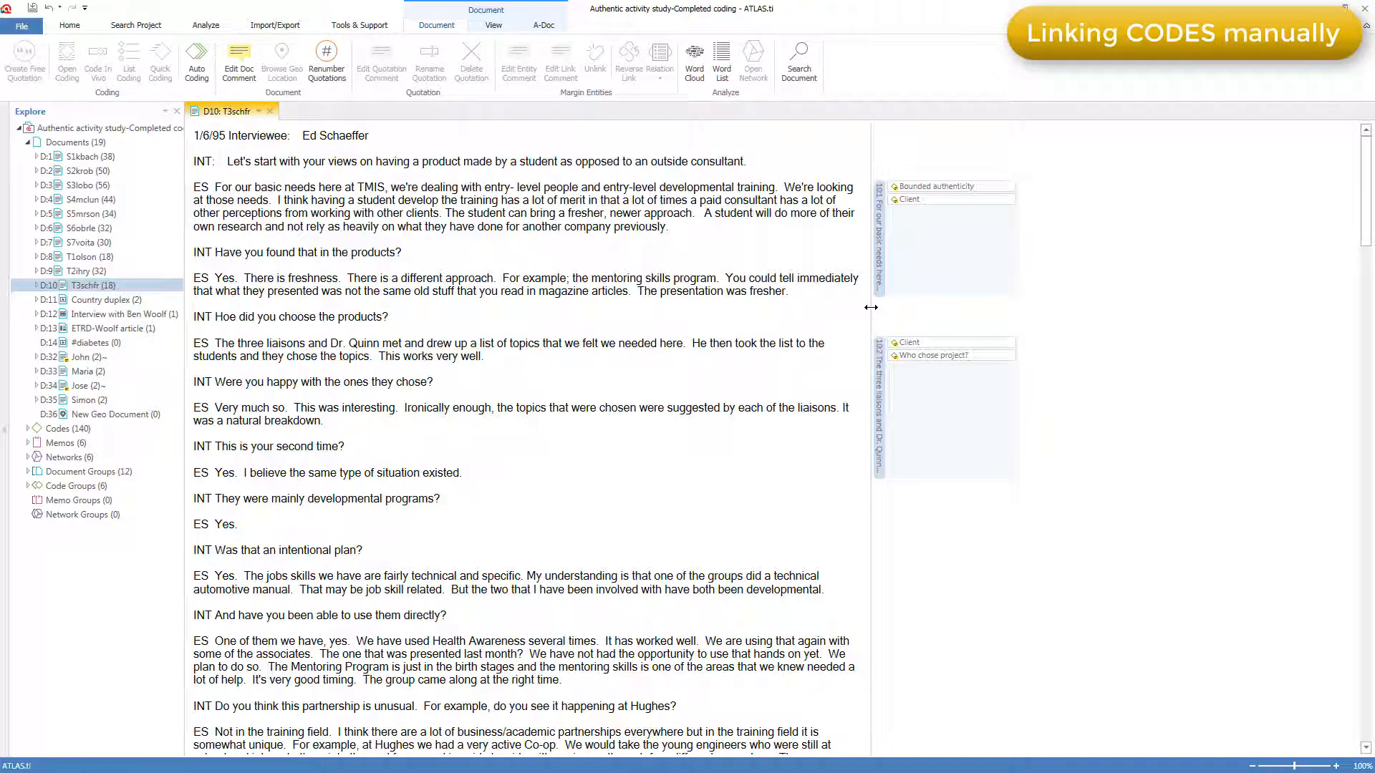
Step: Show the Code Manager with all 140 project codes as a floating window over the document
{"action": "left_click", "coordinate": [69, 25]}
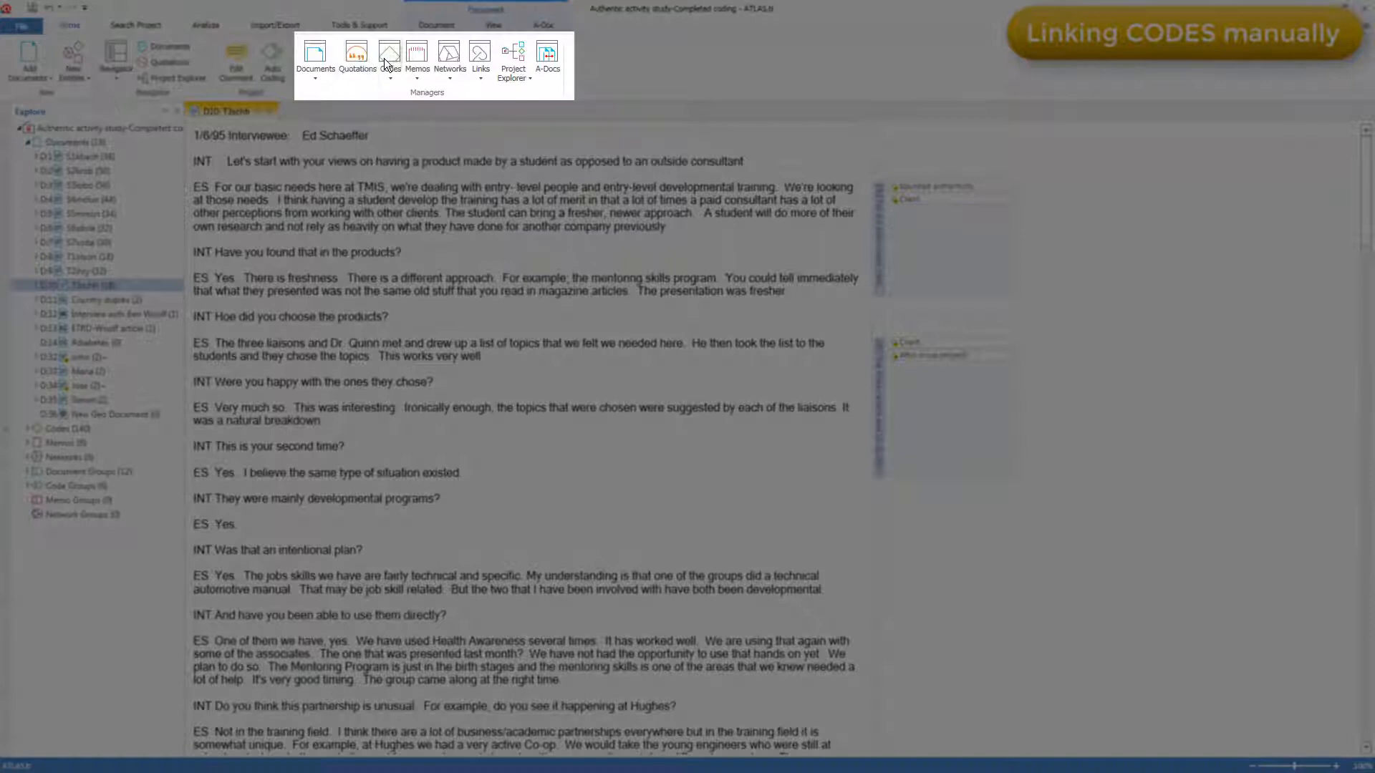
{"action": "left_click", "coordinate": [388, 57]}
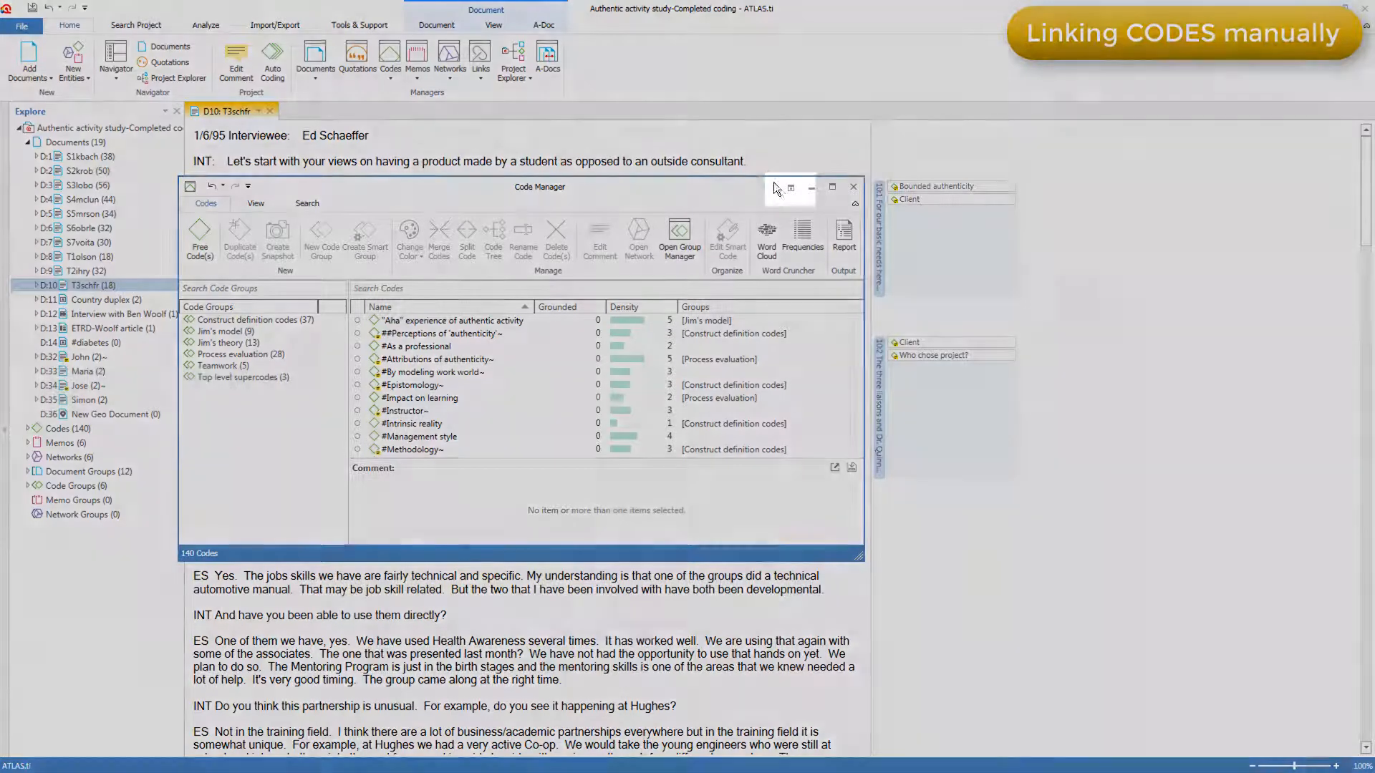
{"action": "left_click", "coordinate": [830, 186]}
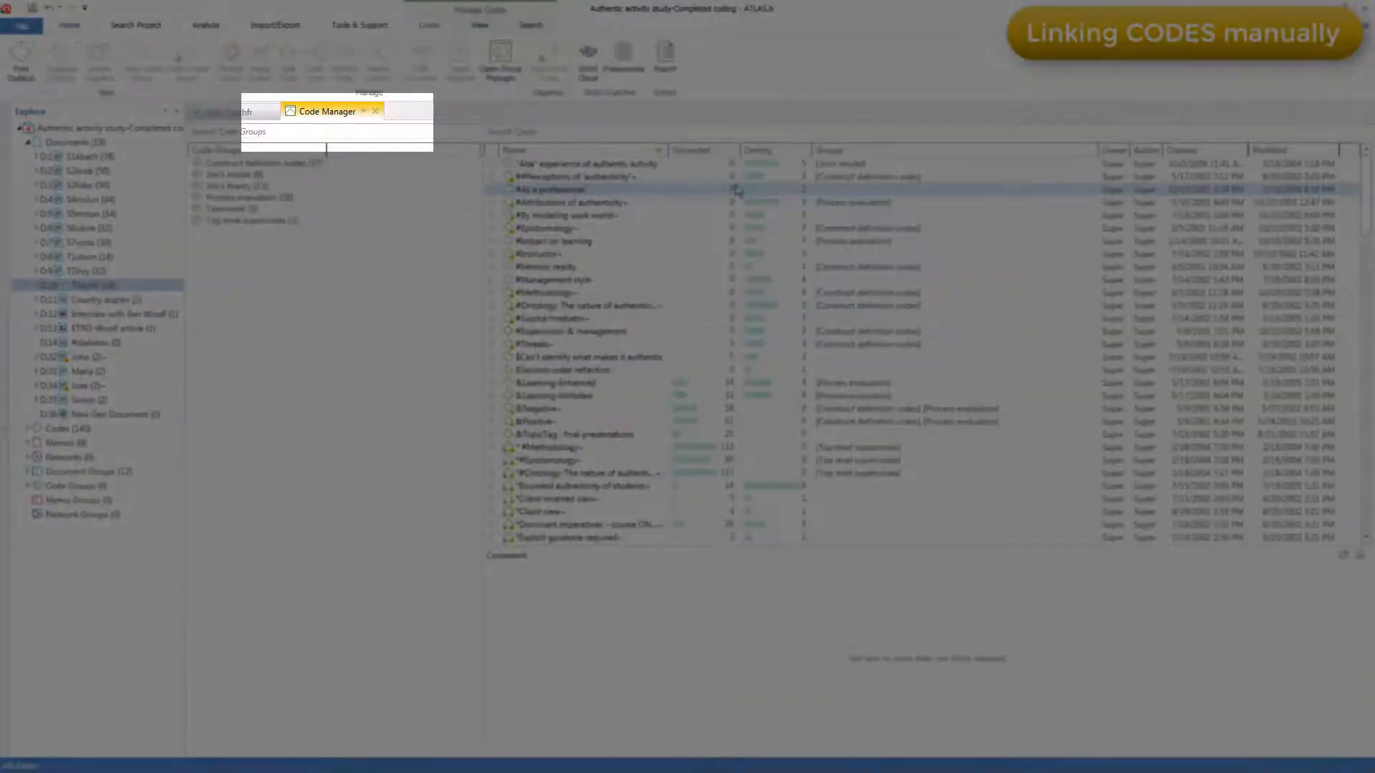
{"action": "left_click", "coordinate": [376, 111]}
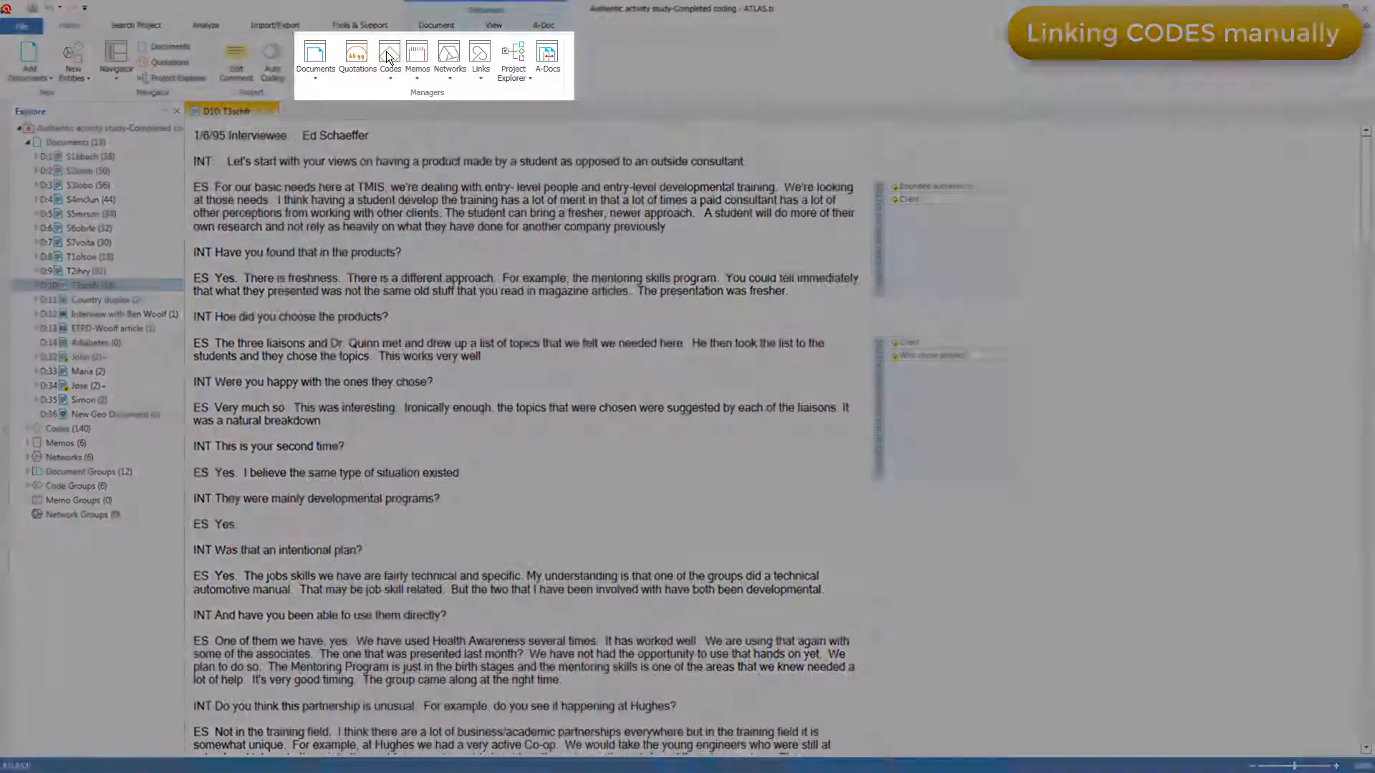
{"action": "left_click", "coordinate": [390, 57]}
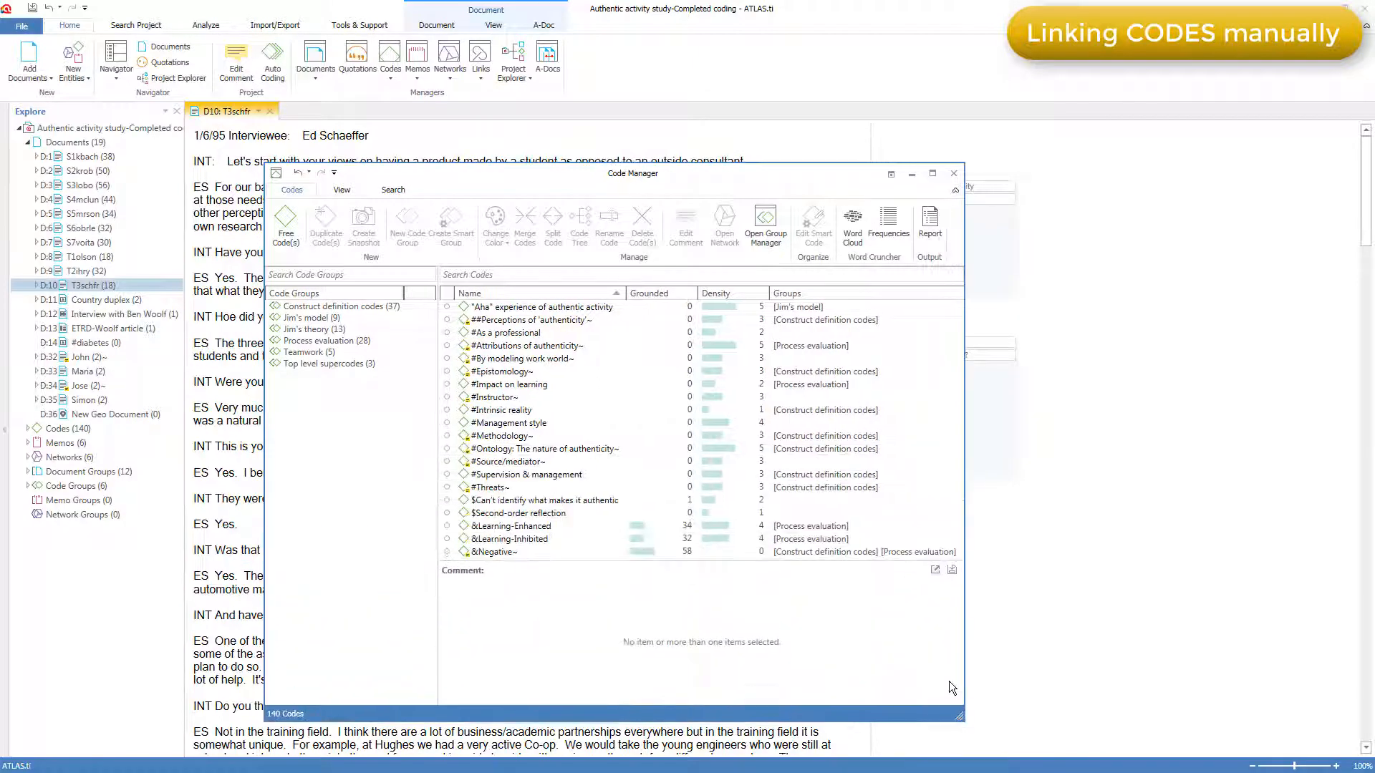
{"action": "mouse_move", "coordinate": [935, 658]}
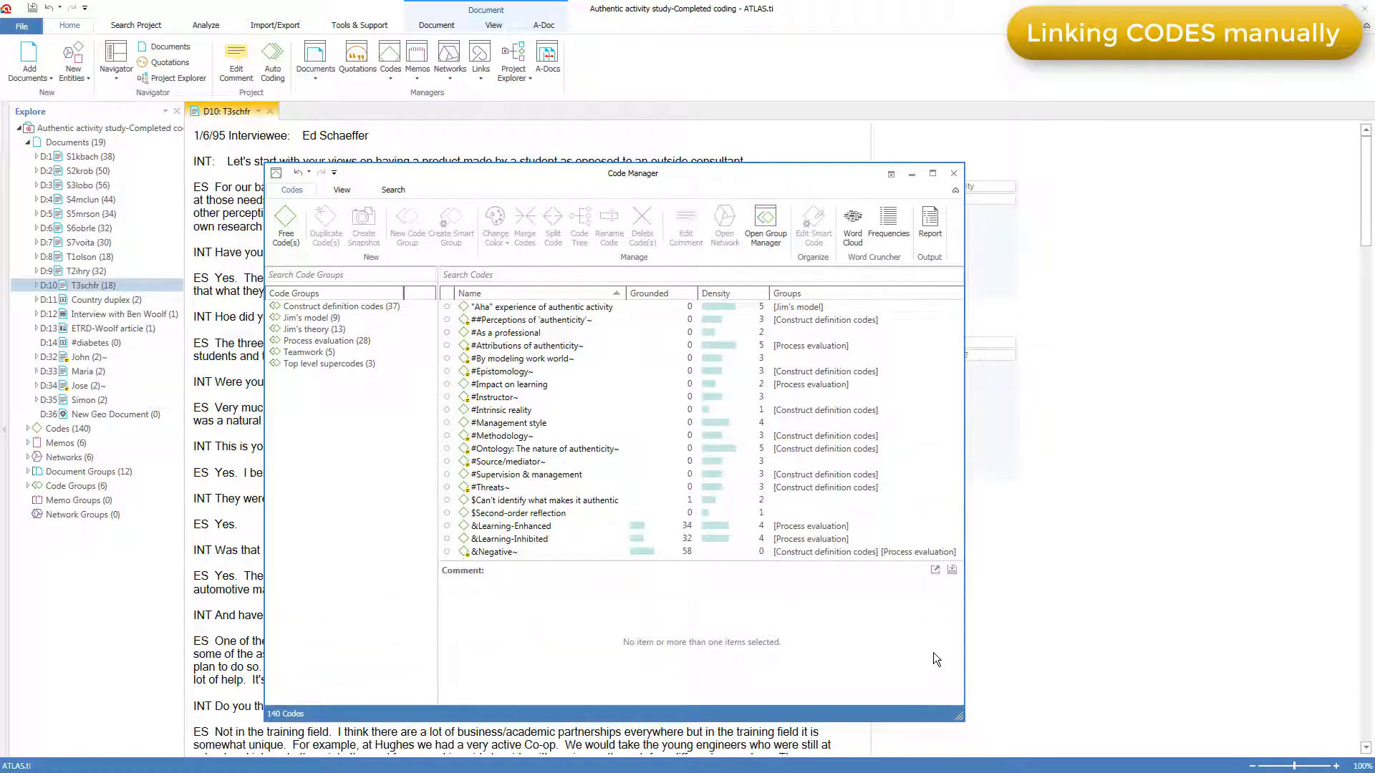
{"action": "mouse_move", "coordinate": [914, 575]}
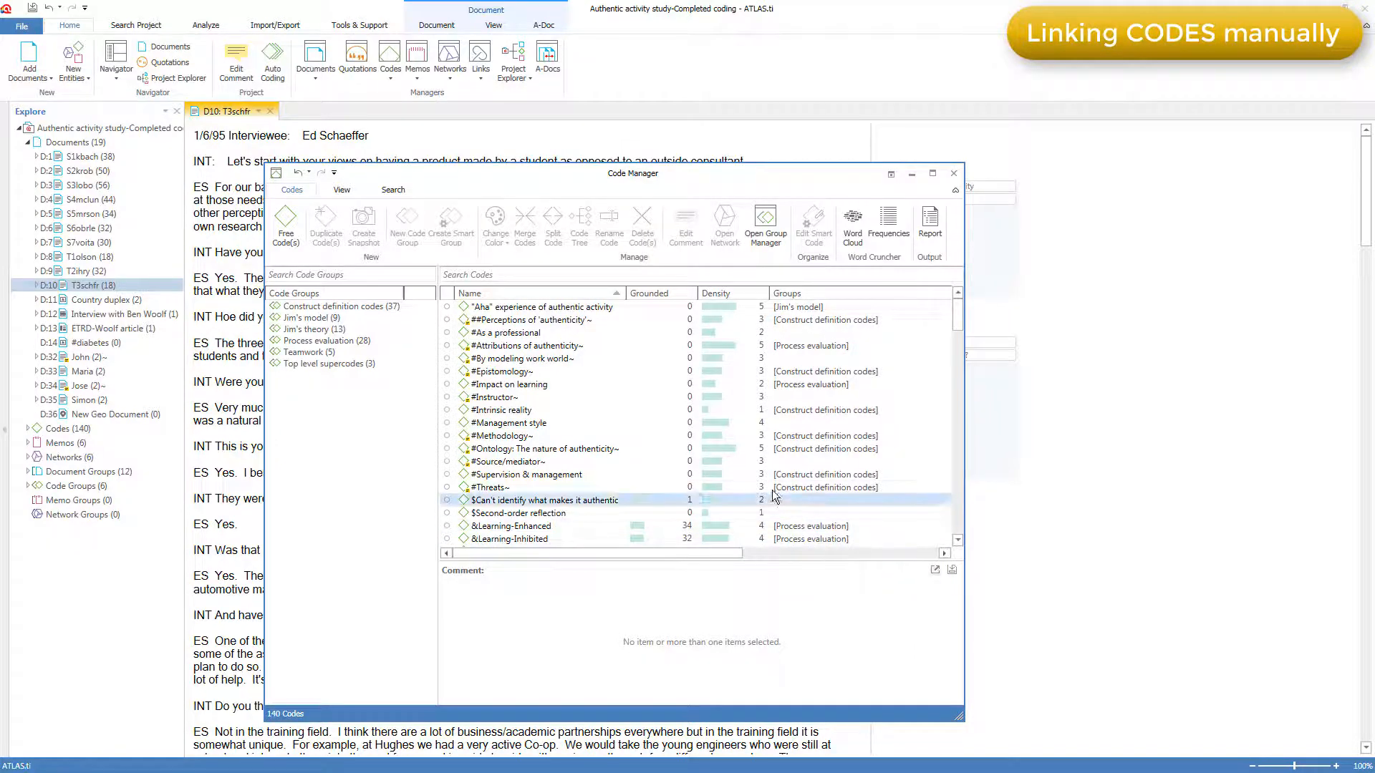
Step: Start a new free code from the Code Manager
{"action": "left_click", "coordinate": [508, 332]}
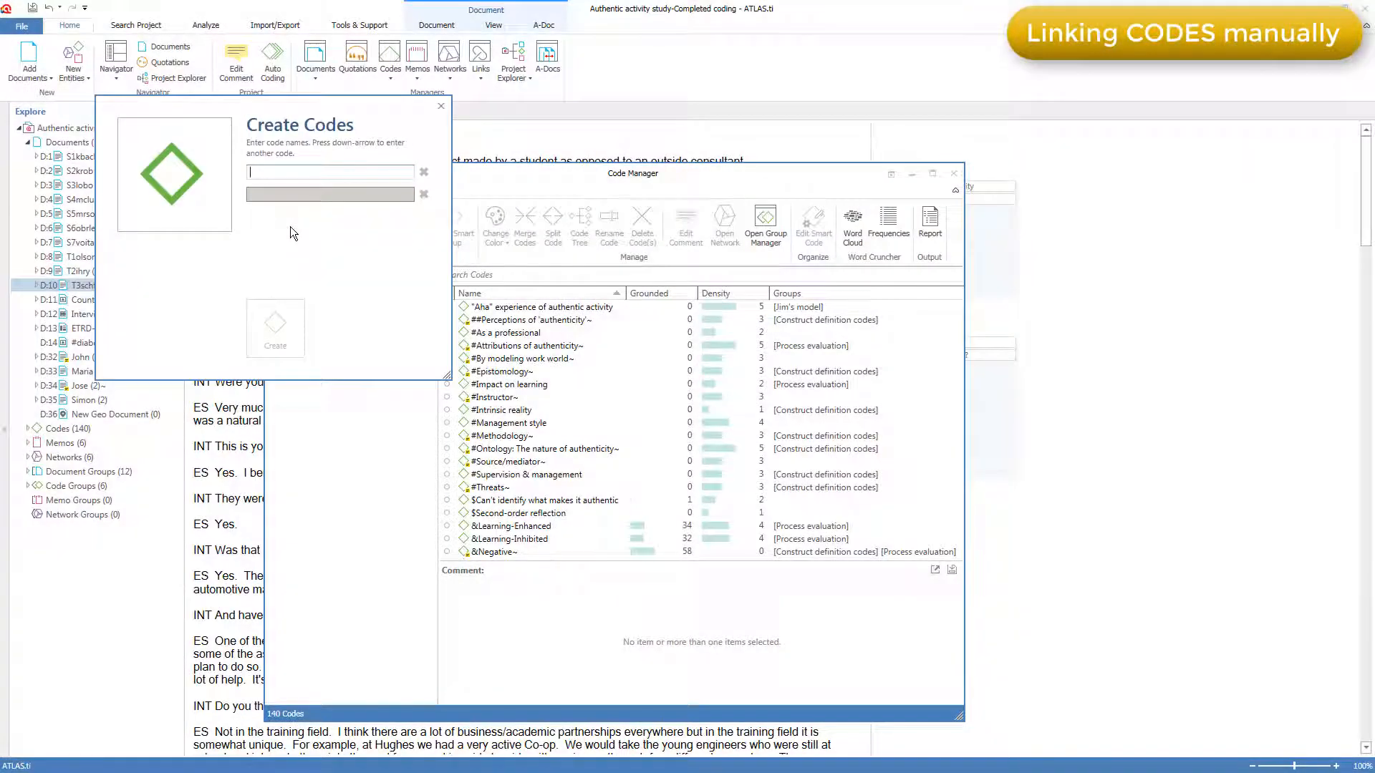
Step: Create a new code named 'Sensing authenticity', bringing the project to 141 codes
{"action": "type", "text": "Sensing author"}
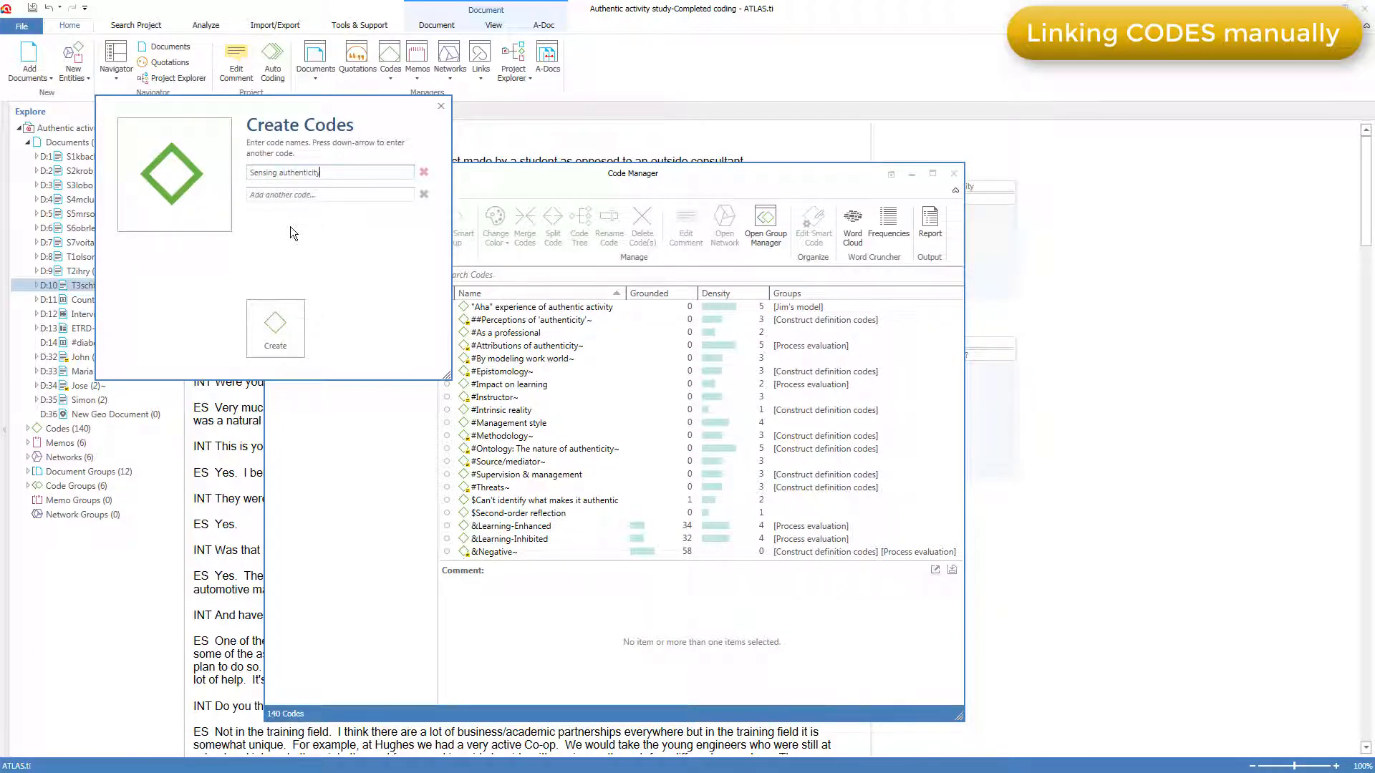
{"action": "left_click", "coordinate": [275, 325]}
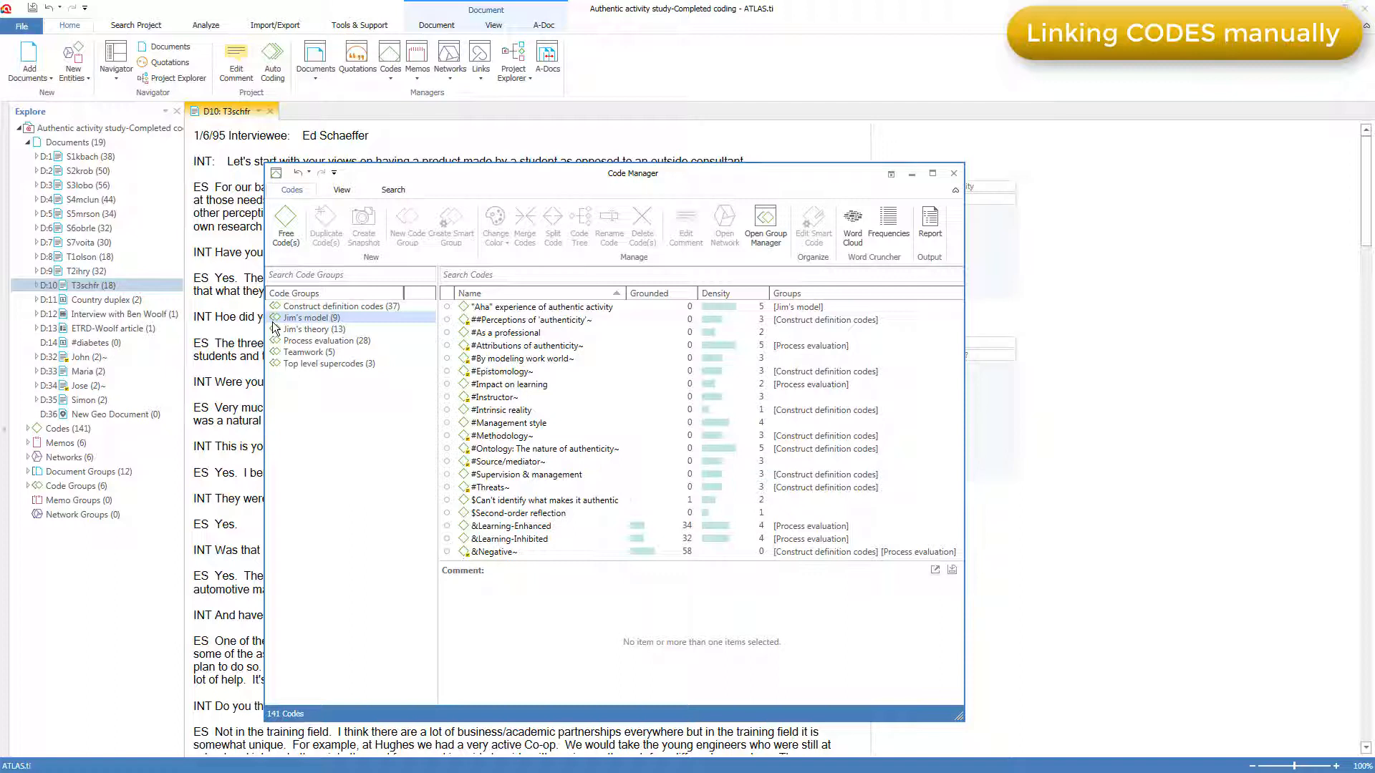
{"action": "type", "text": "sensing"}
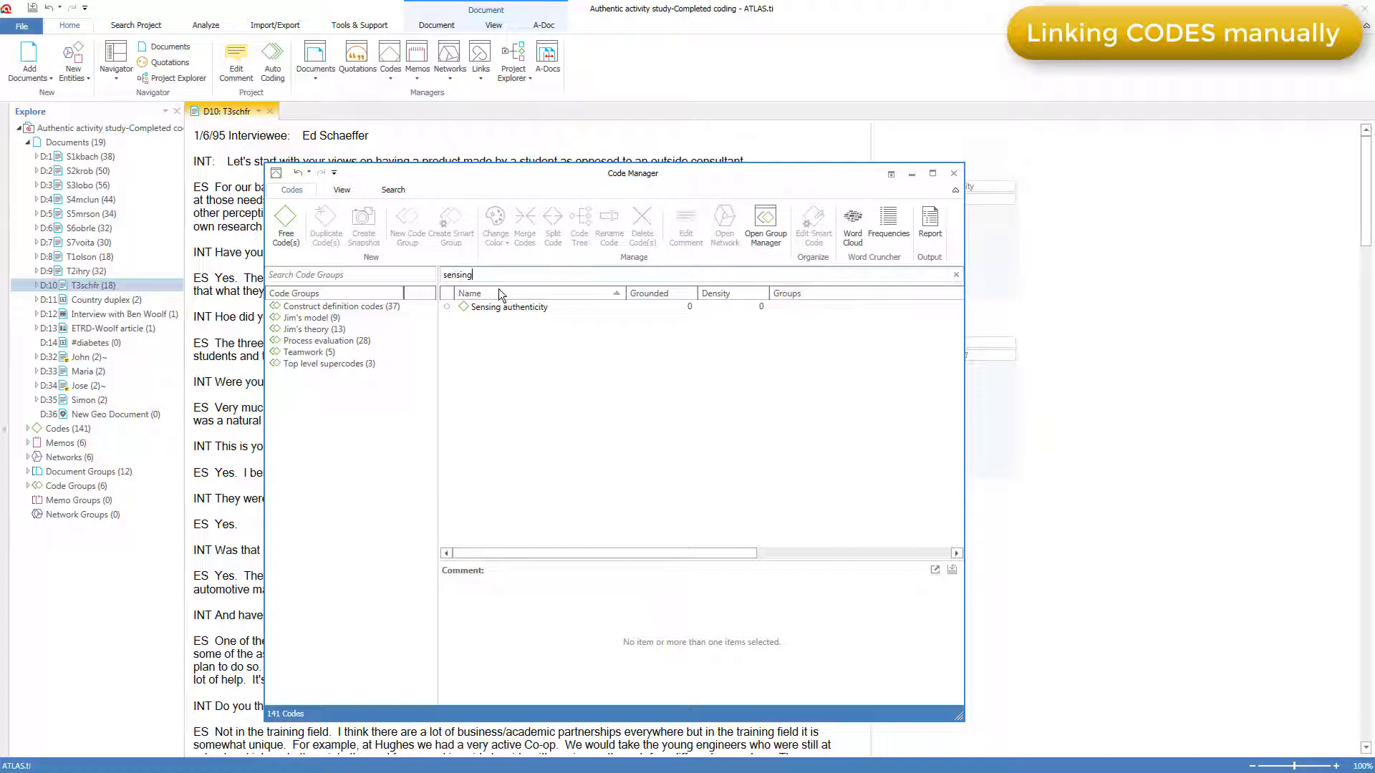
{"action": "left_click", "coordinate": [510, 307]}
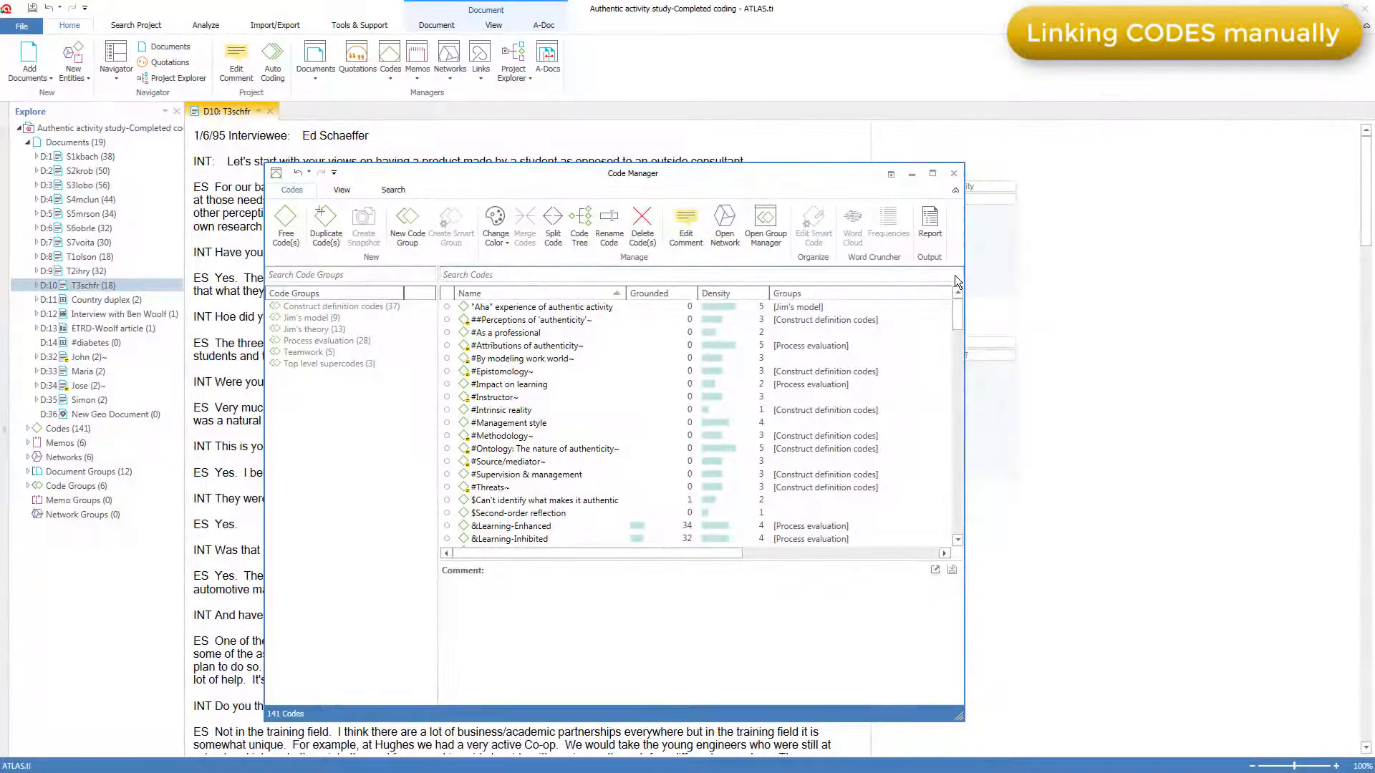
{"action": "left_click", "coordinate": [534, 292]}
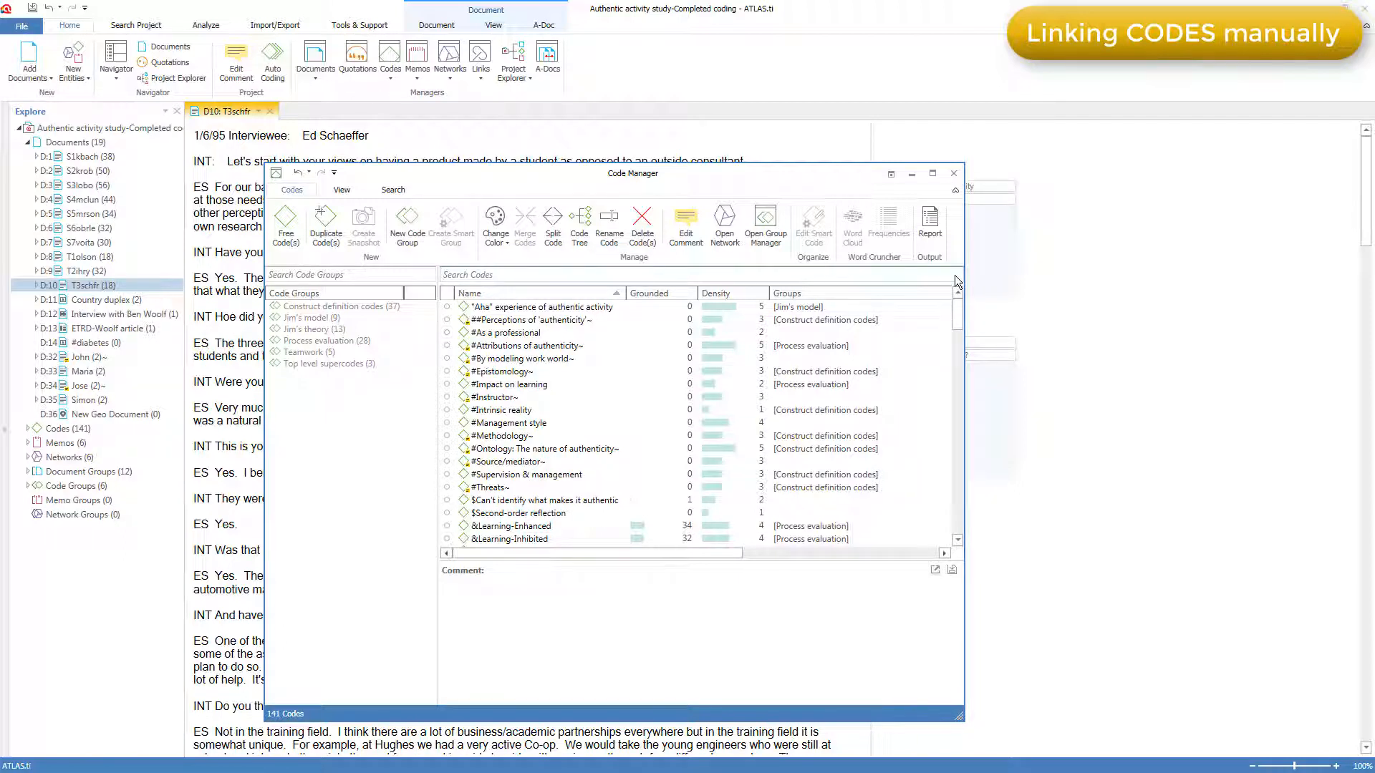
{"action": "left_click", "coordinate": [491, 273]}
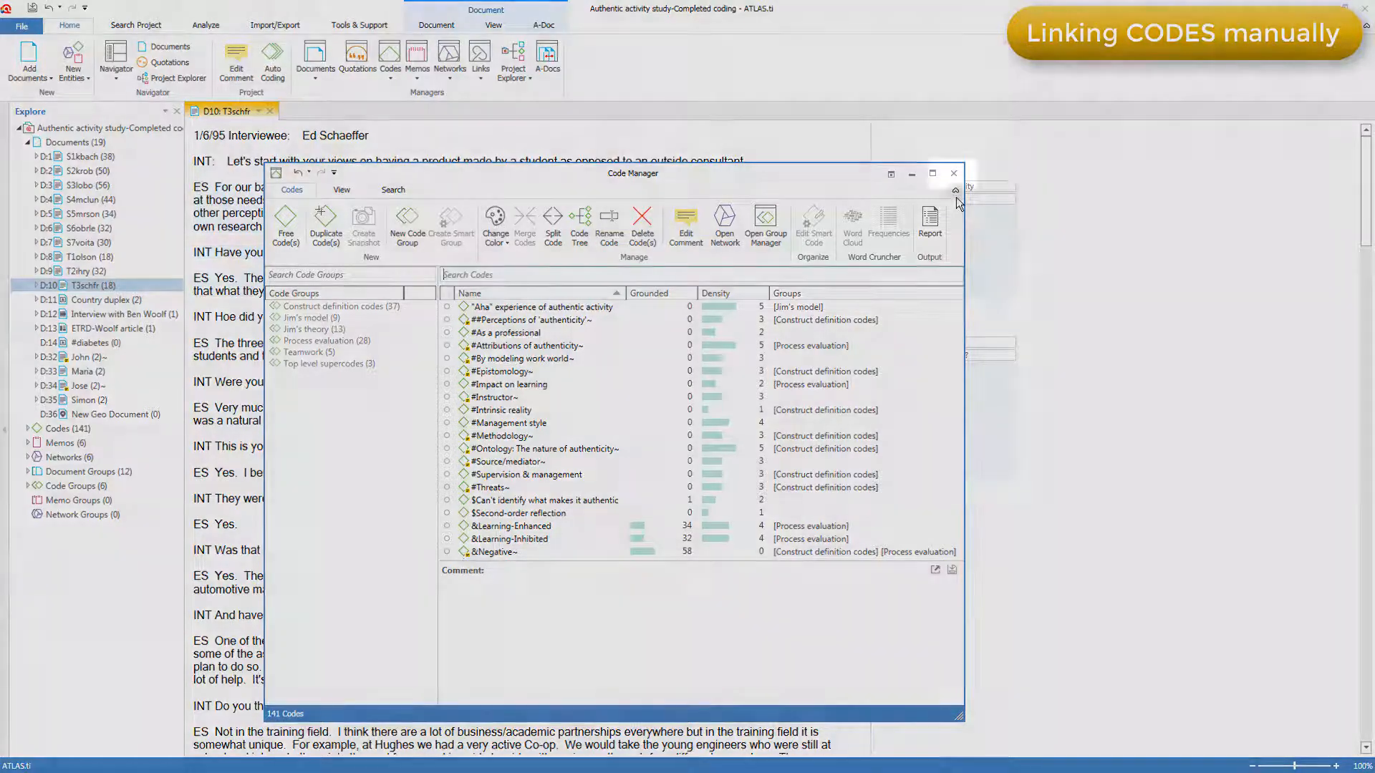
{"action": "left_click", "coordinate": [954, 173]}
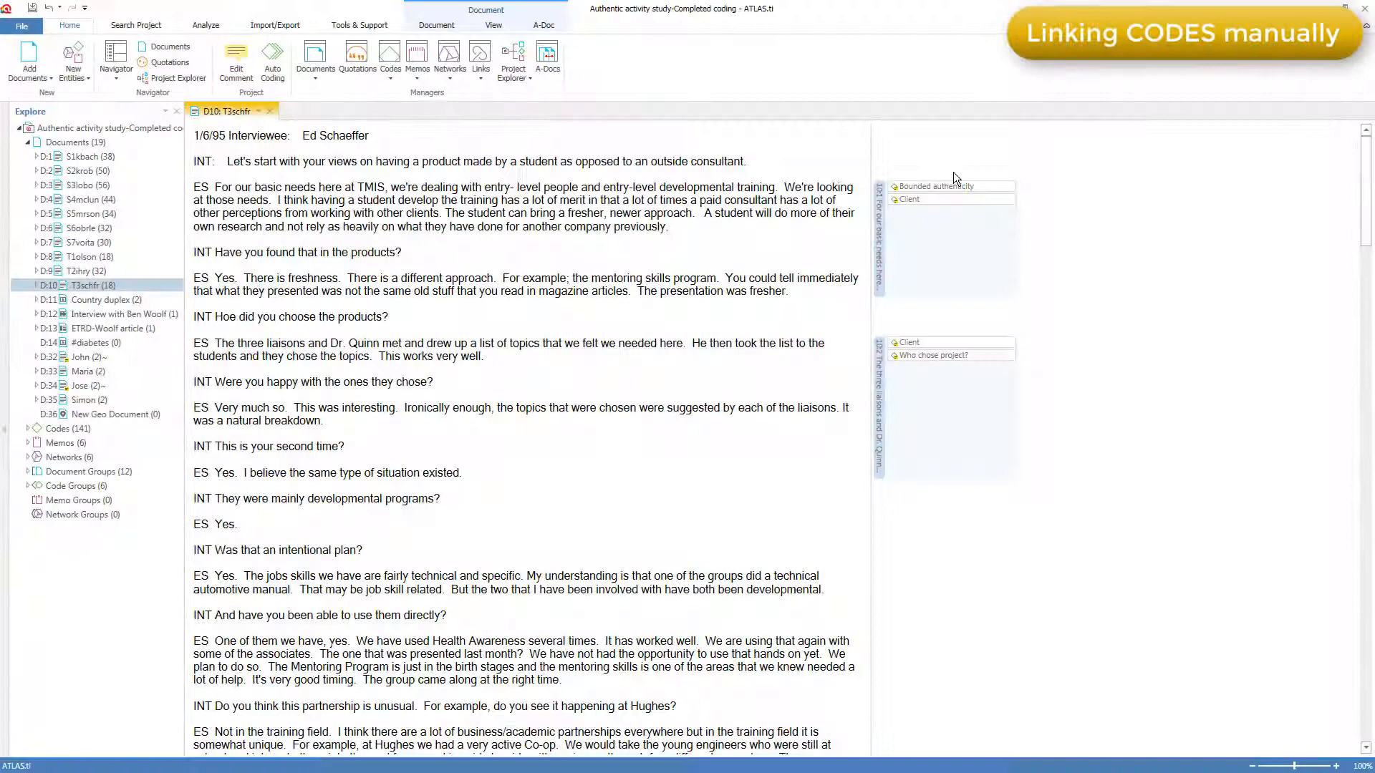
Step: Show the Codes list in the navigator and move it to the right side of the window
{"action": "left_click", "coordinate": [114, 61]}
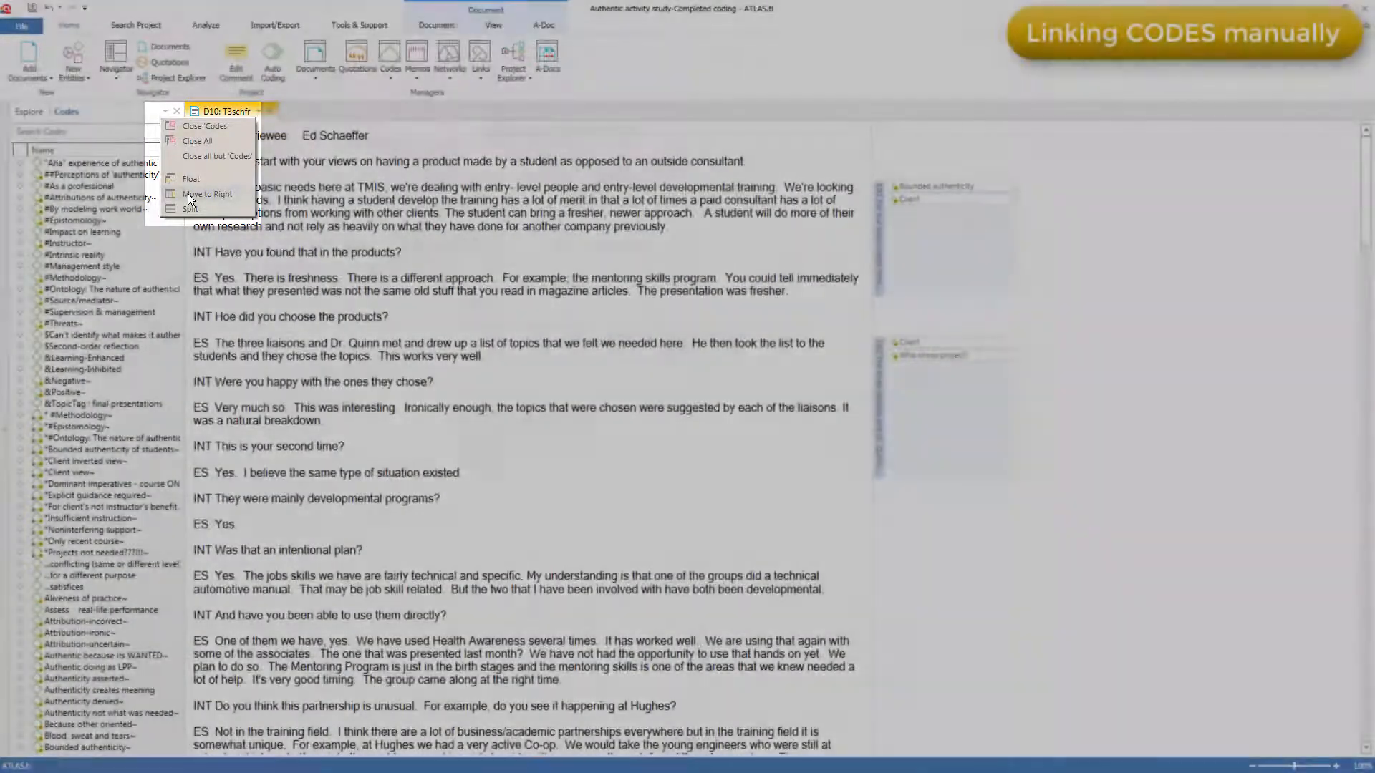
{"action": "left_click", "coordinate": [209, 194]}
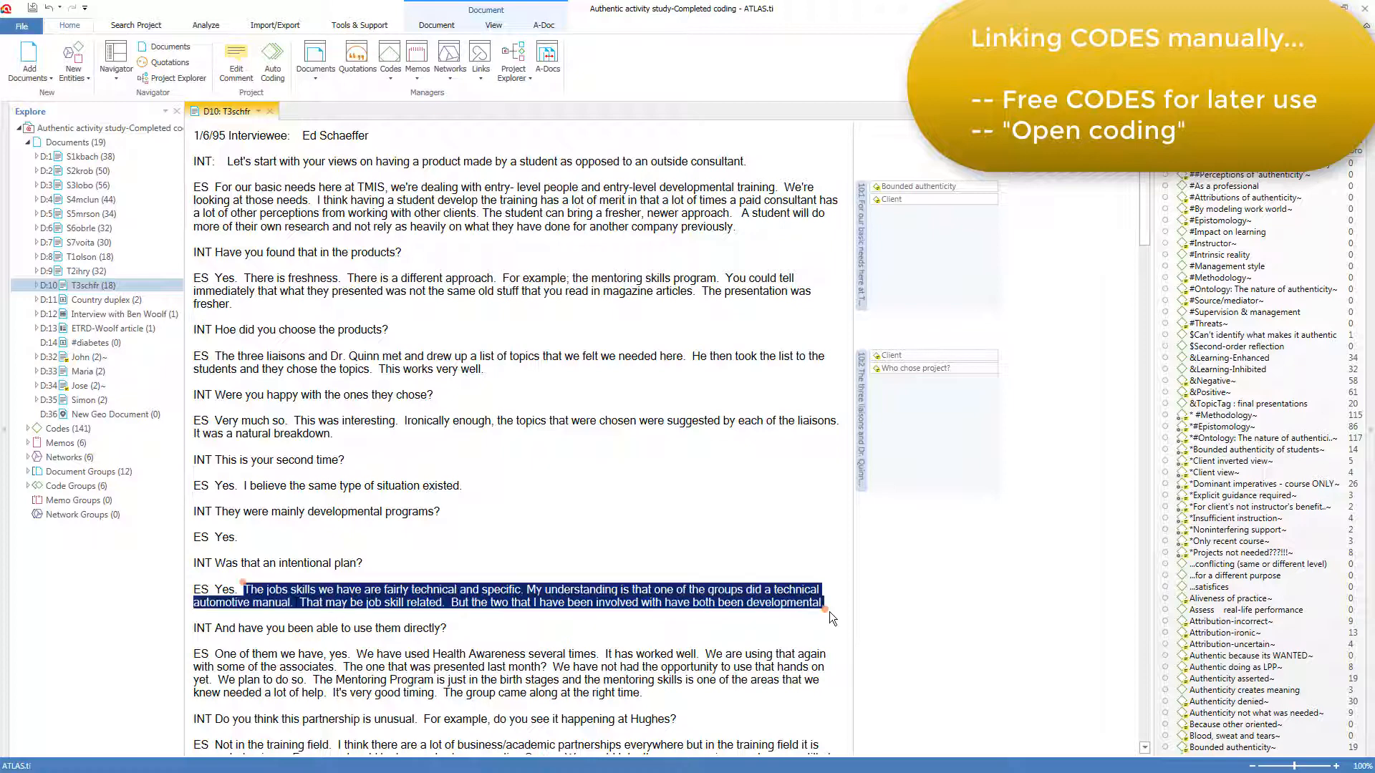
{"action": "mouse_move", "coordinate": [673, 609]}
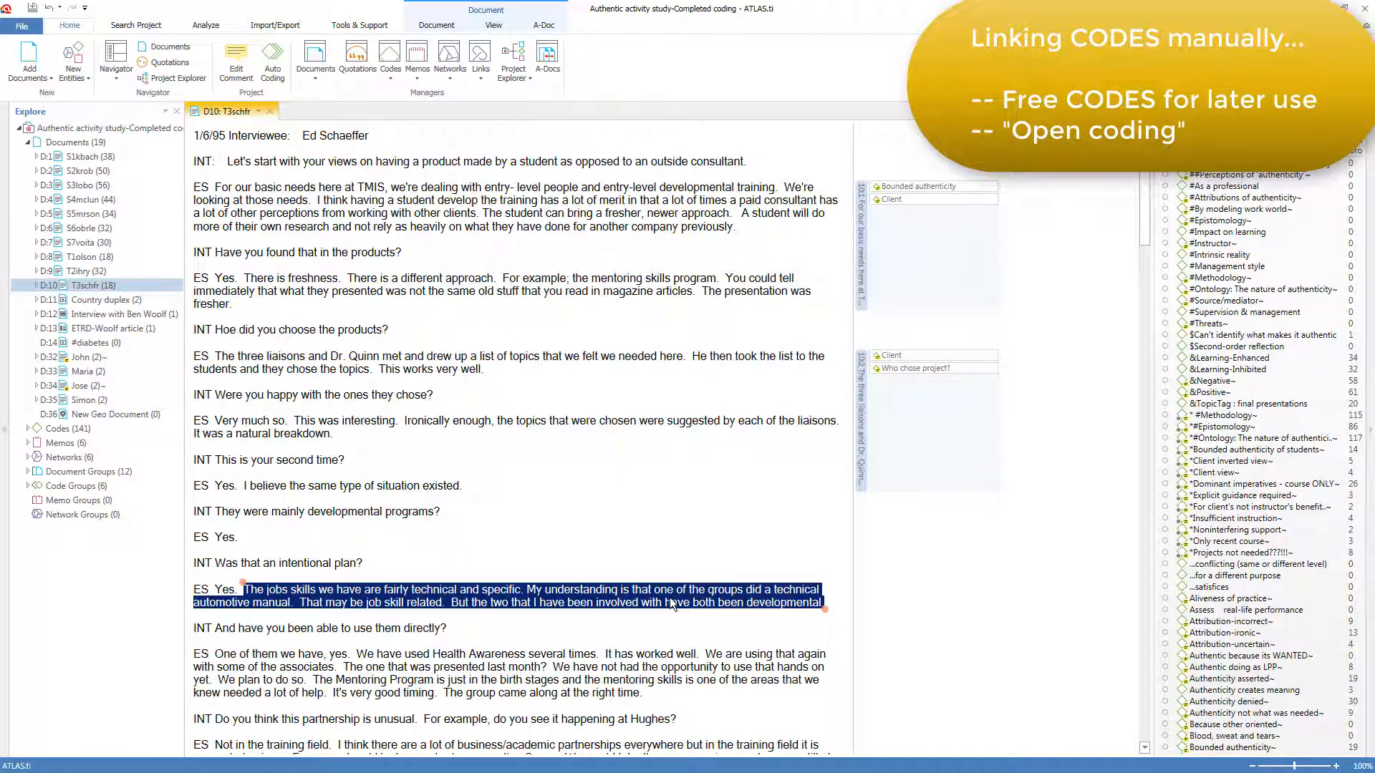
Step: Begin open coding on the selected answer about job skills being technical and specific
{"action": "right_click", "coordinate": [666, 603]}
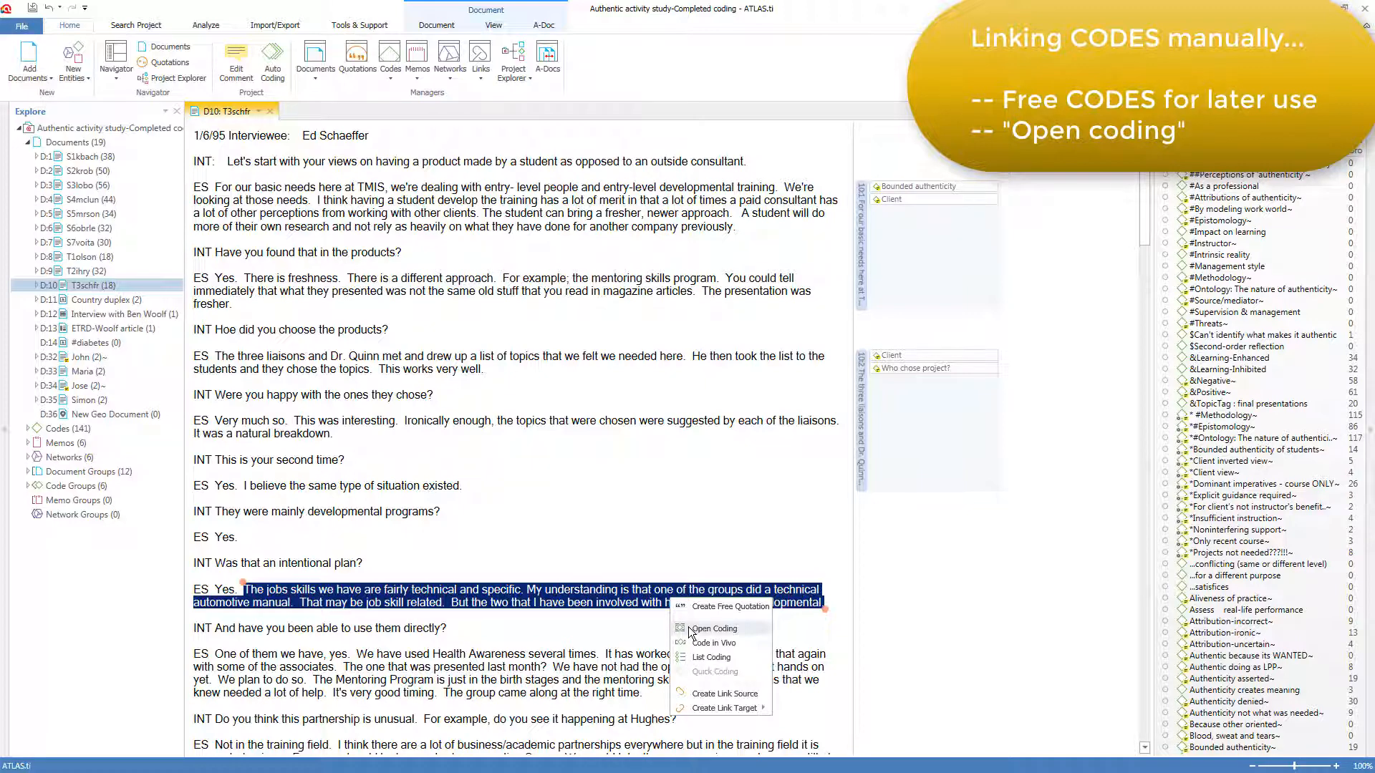
{"action": "left_click", "coordinate": [715, 627]}
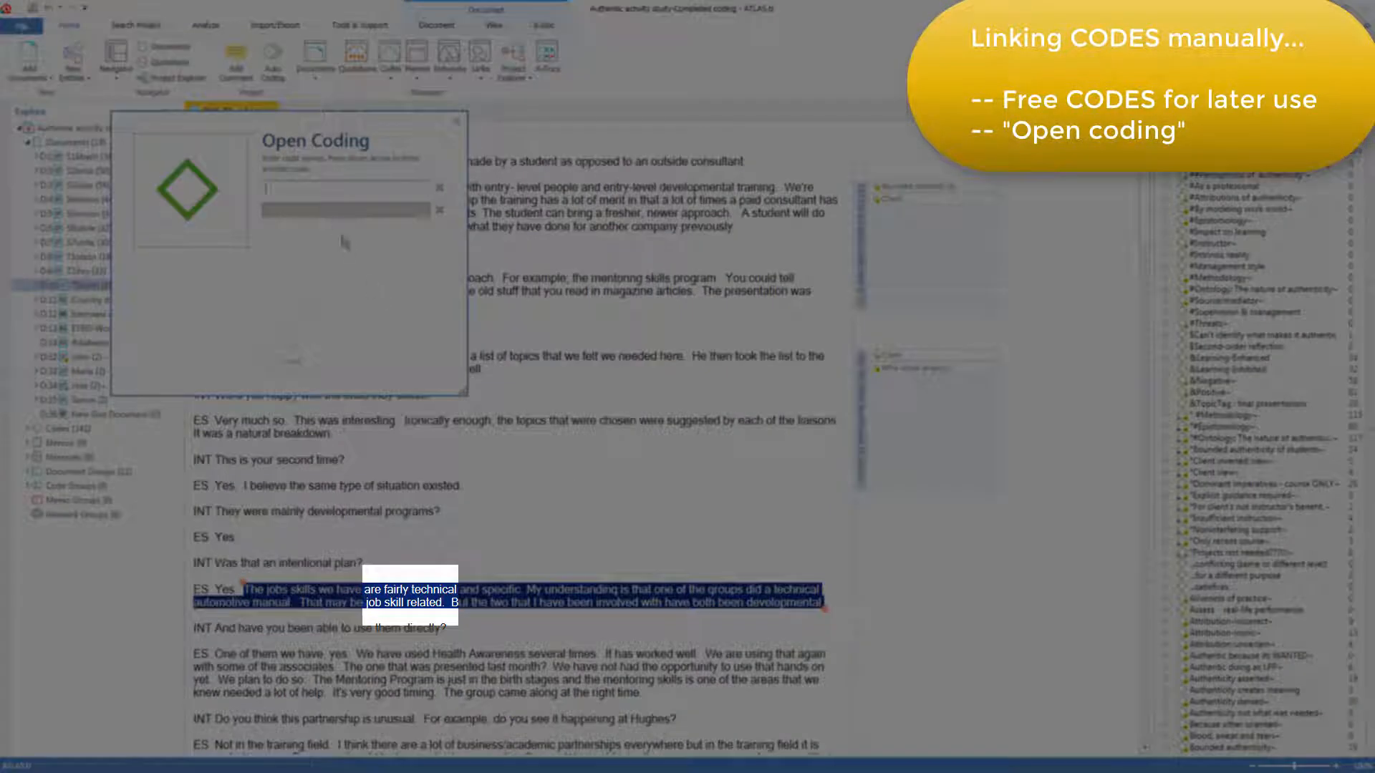
Step: Code the job-skills answer with a new code named 'technical job skills'
{"action": "type", "text": "technical job"}
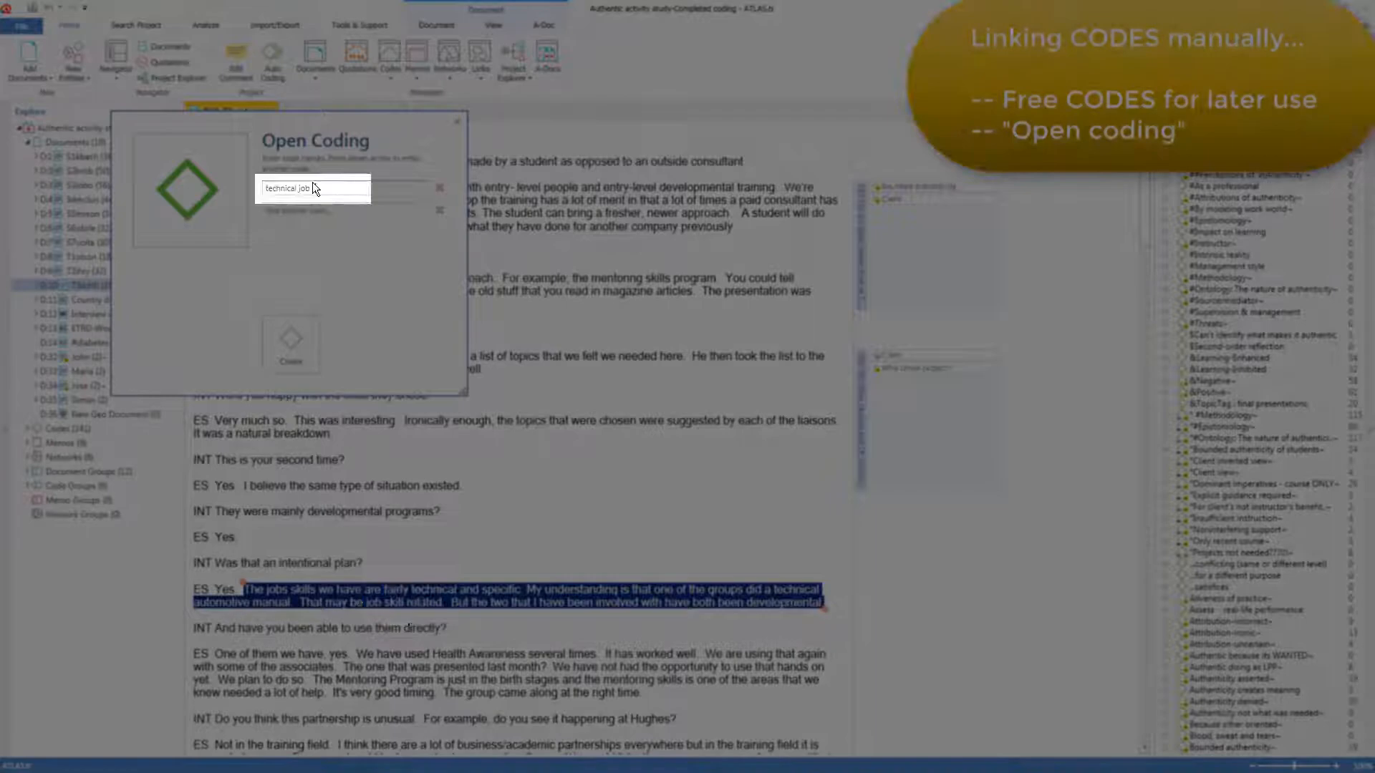
{"action": "type", "text": "skills"}
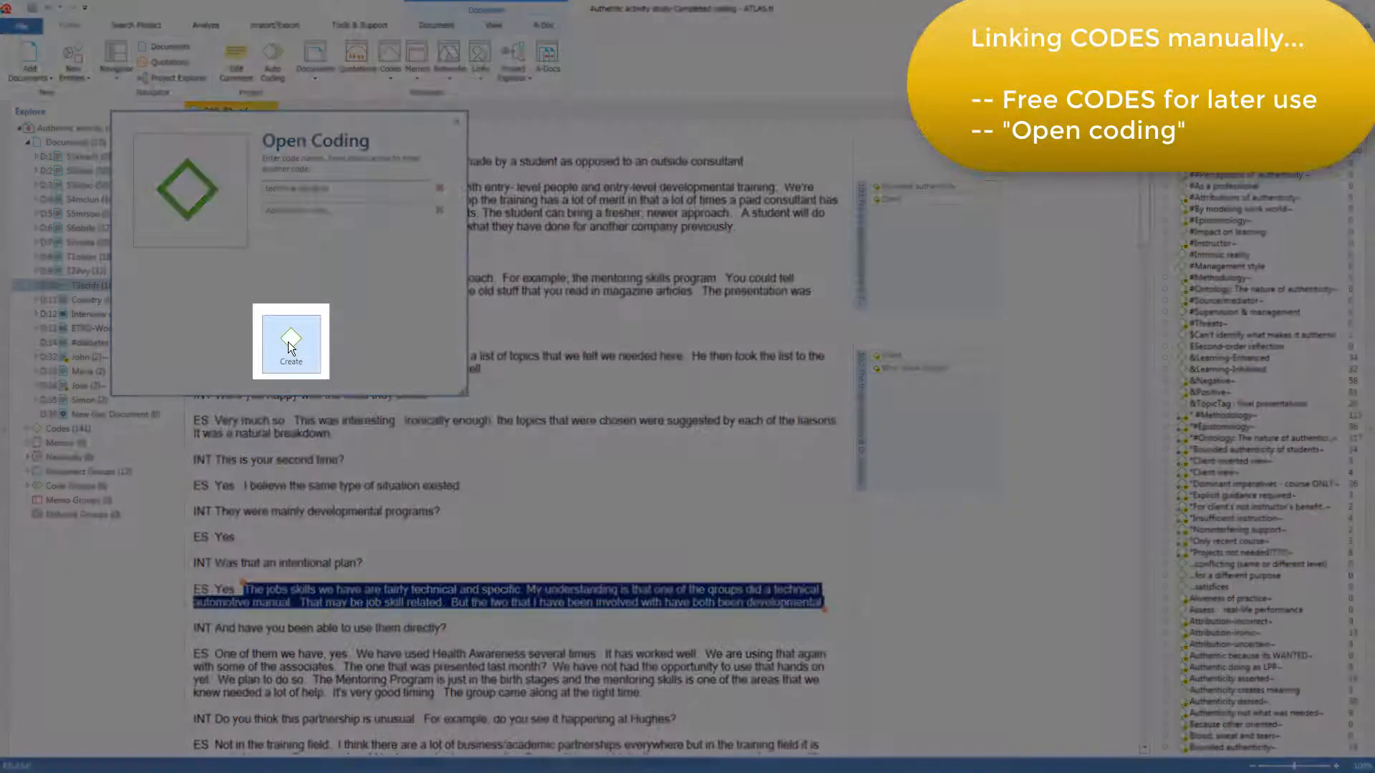
{"action": "left_click", "coordinate": [289, 343]}
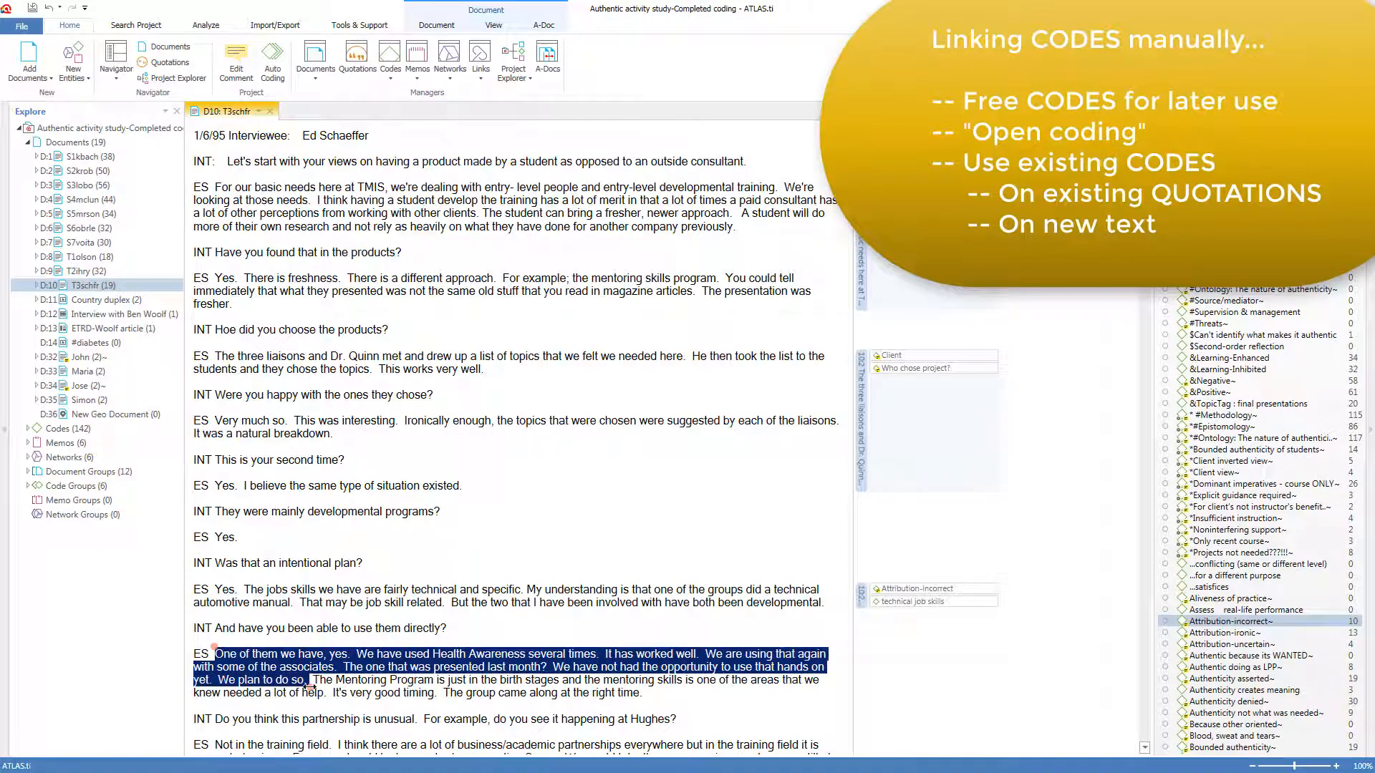
{"action": "mouse_move", "coordinate": [393, 707]}
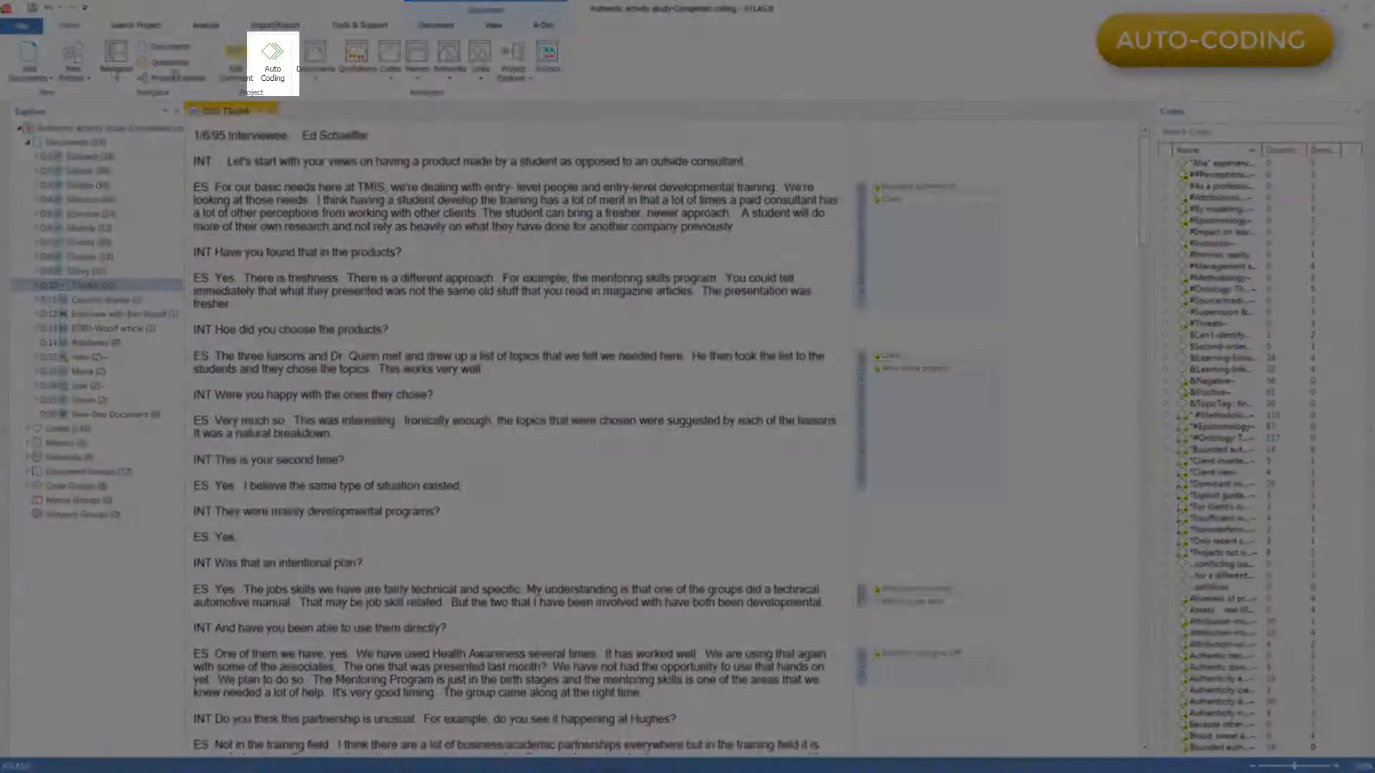
Step: Bring up the Auto Coding dialog from the Home ribbon
{"action": "left_click", "coordinate": [272, 61]}
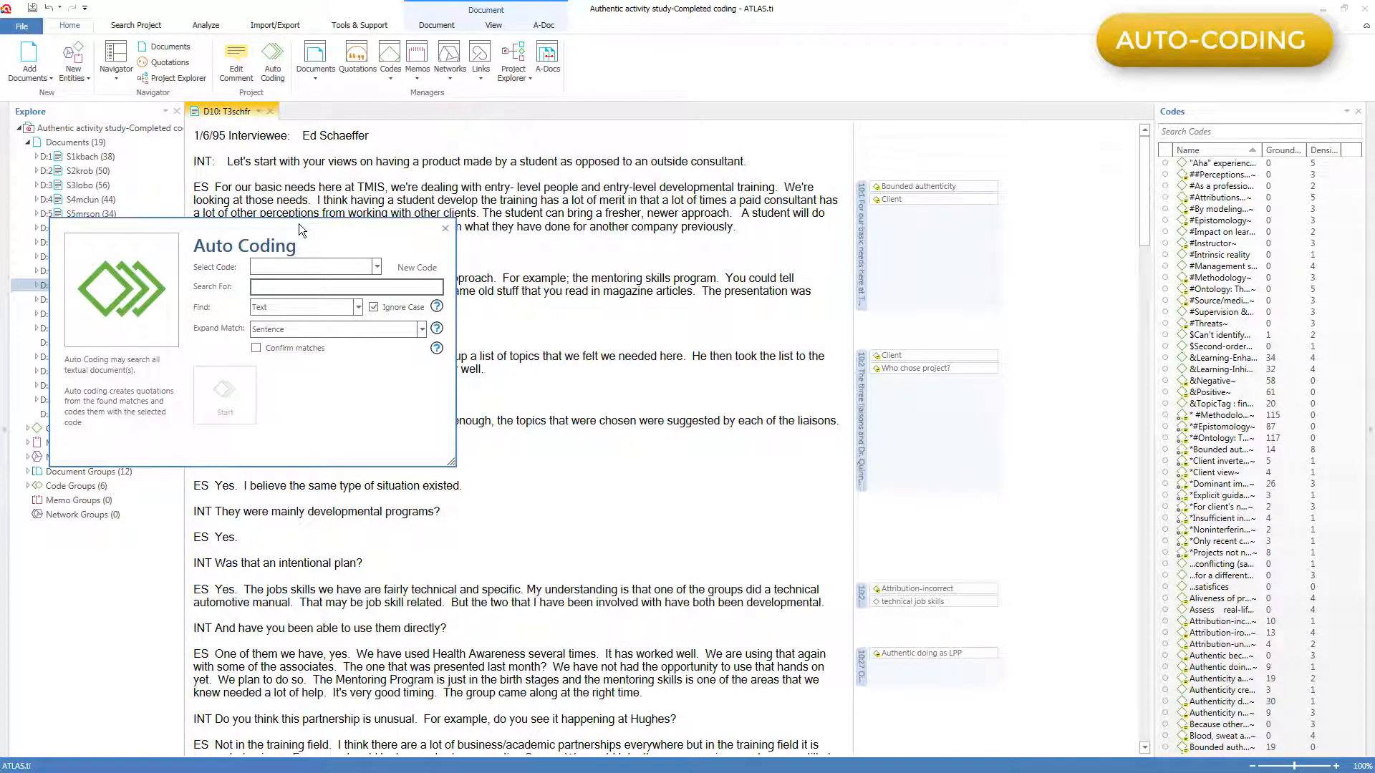
Step: Create an 'Interest in mentoring' code and set the search term to 'mentor', matching by sentence
{"action": "left_click", "coordinate": [417, 268]}
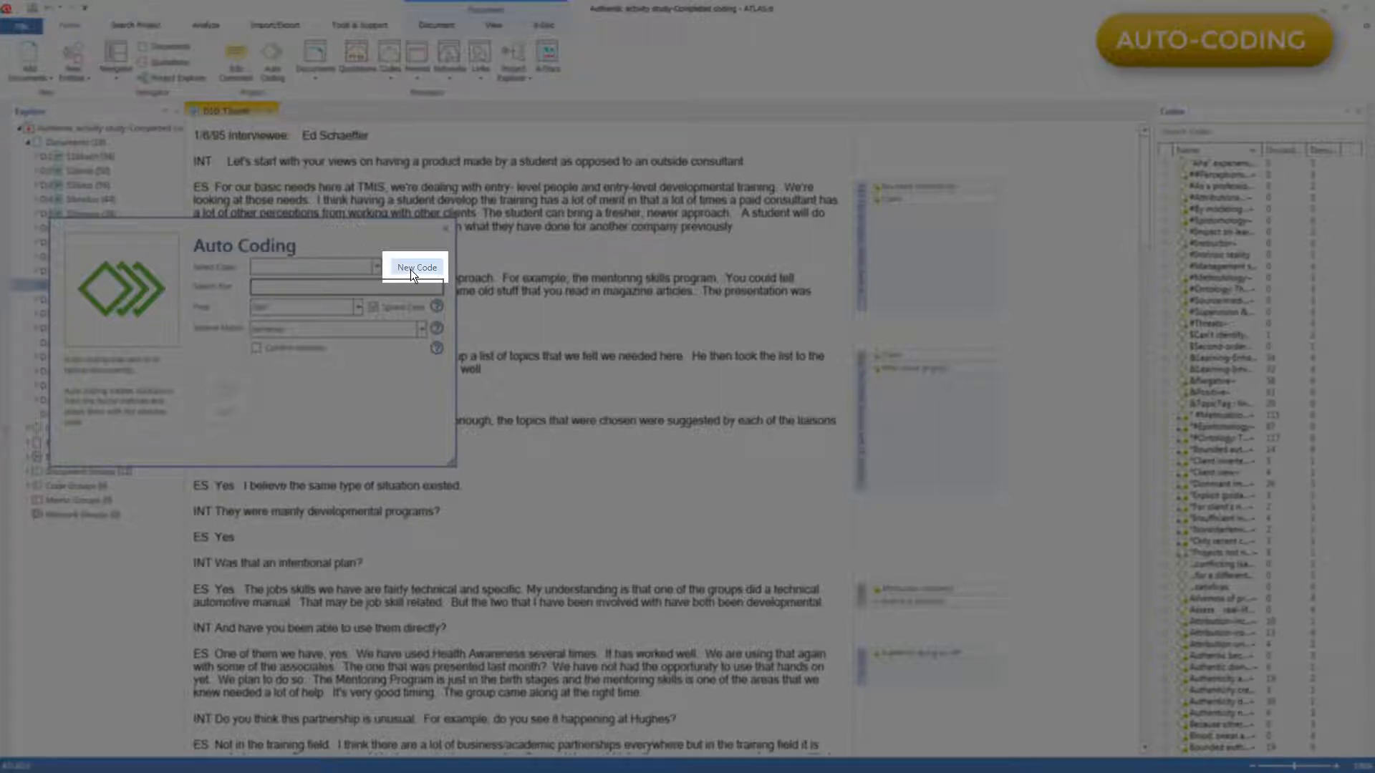
{"action": "left_click", "coordinate": [417, 268]}
{"action": "type", "text": "interest in mentoring"}
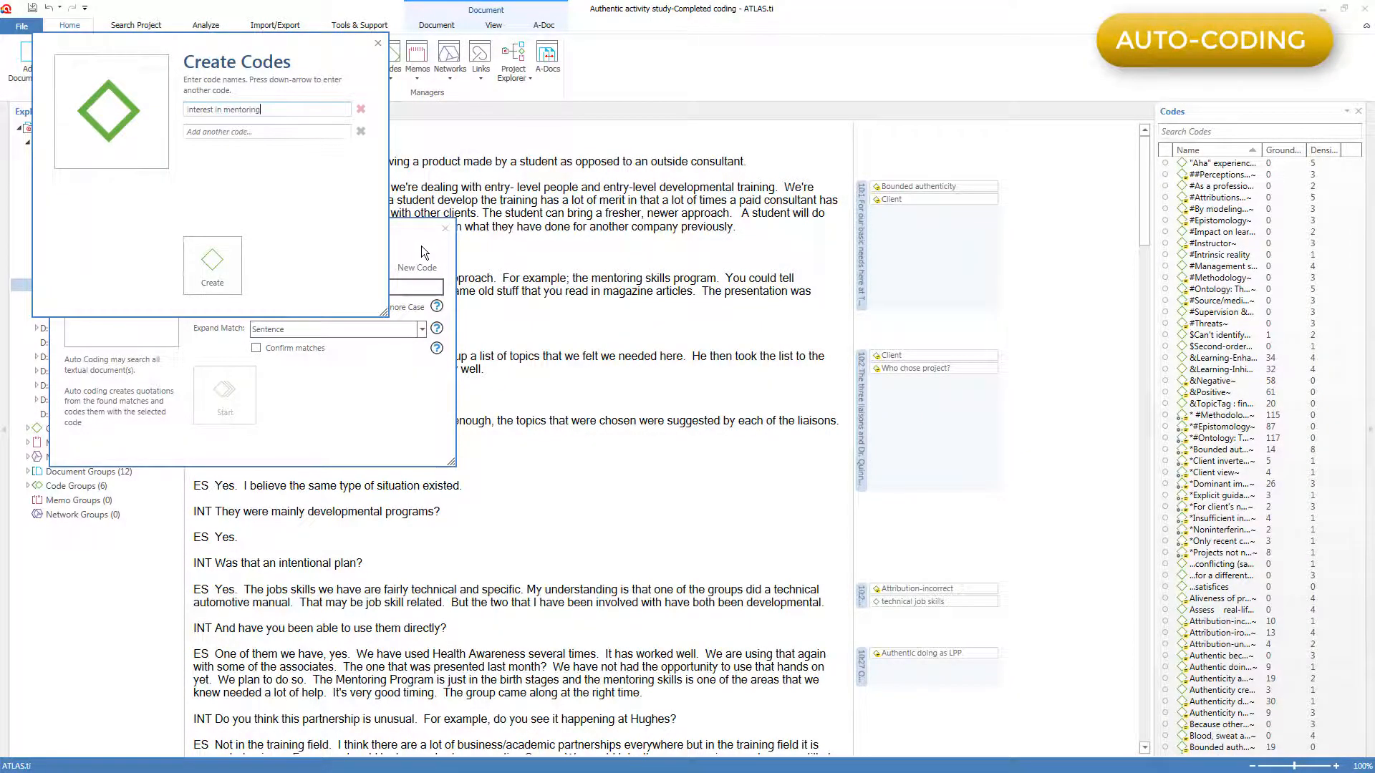
{"action": "left_click", "coordinate": [212, 272]}
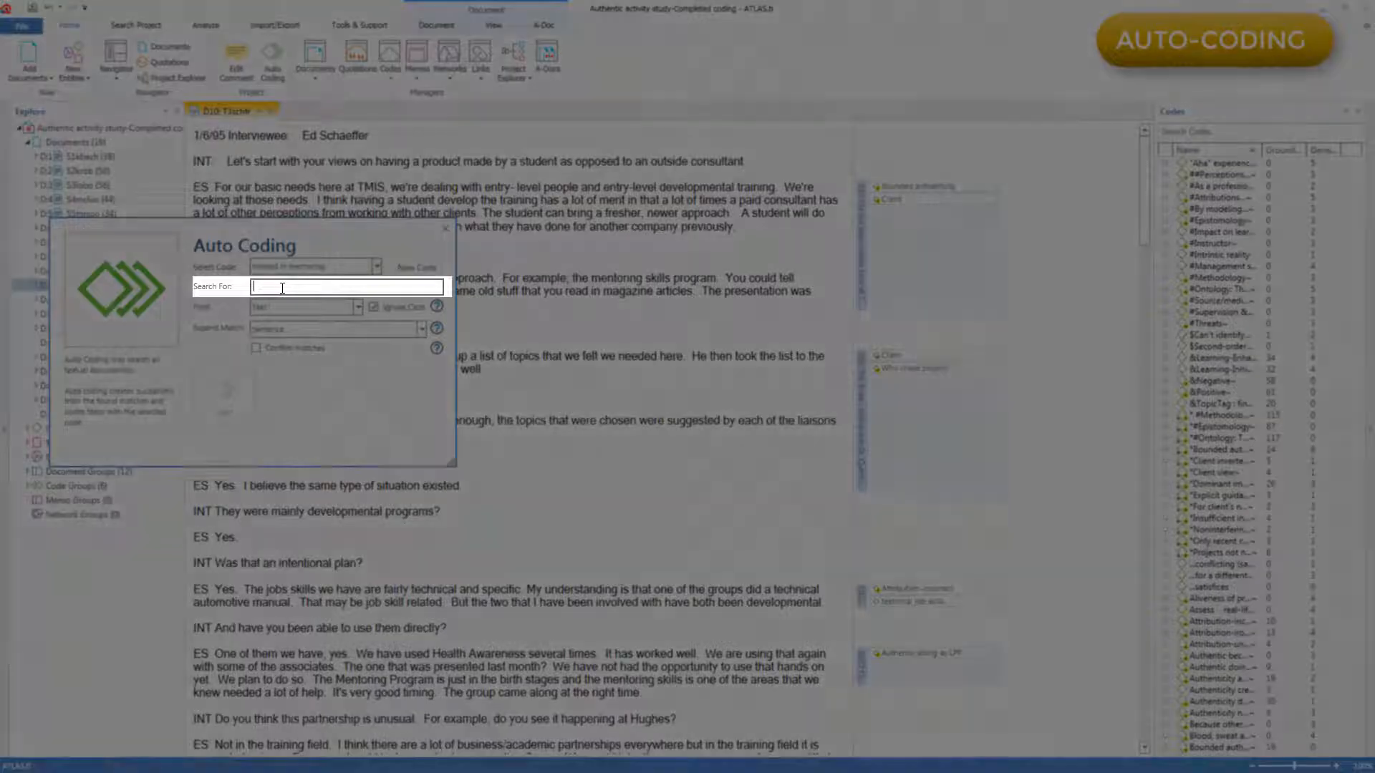
{"action": "type", "text": "mentor"}
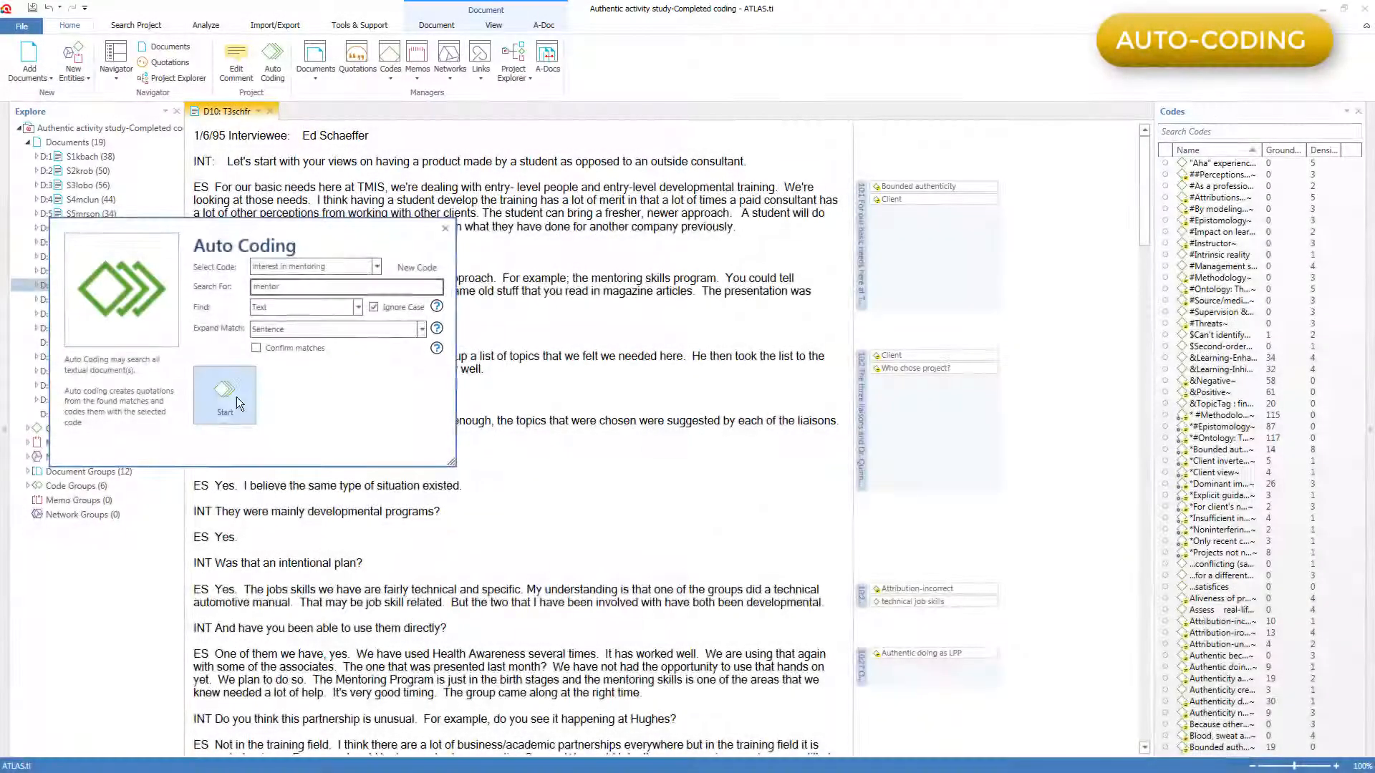
Step: Run the auto-coding, then search the docked code list for 'mentor'
{"action": "left_click", "coordinate": [223, 395]}
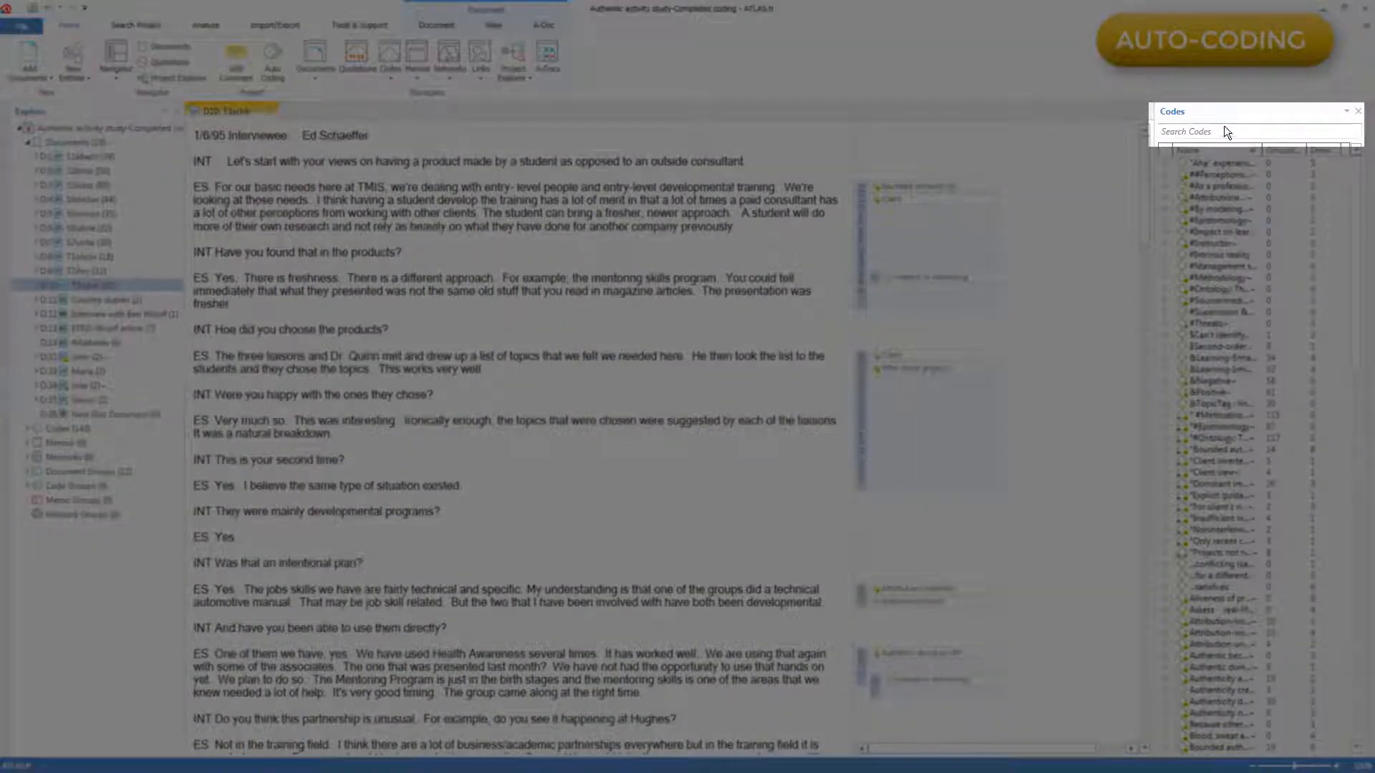
{"action": "type", "text": "mentor"}
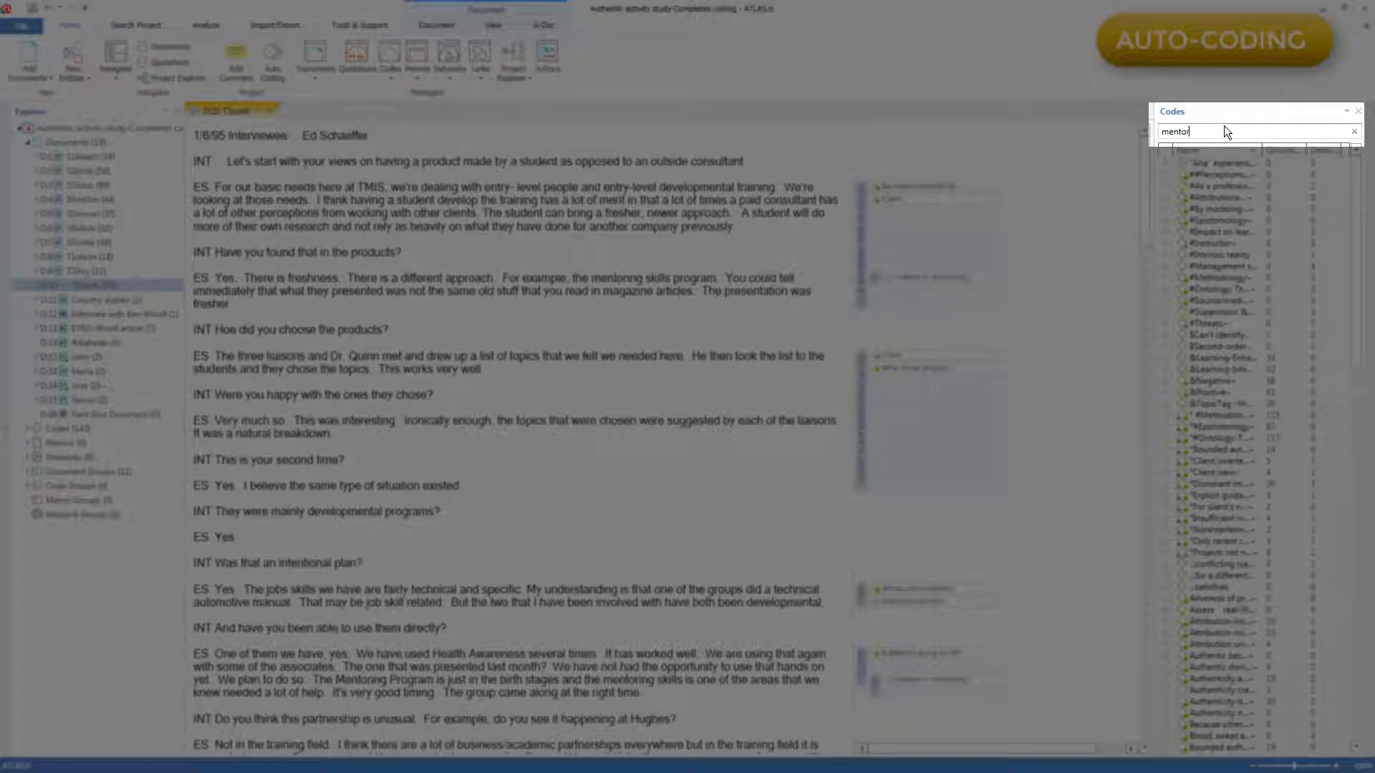